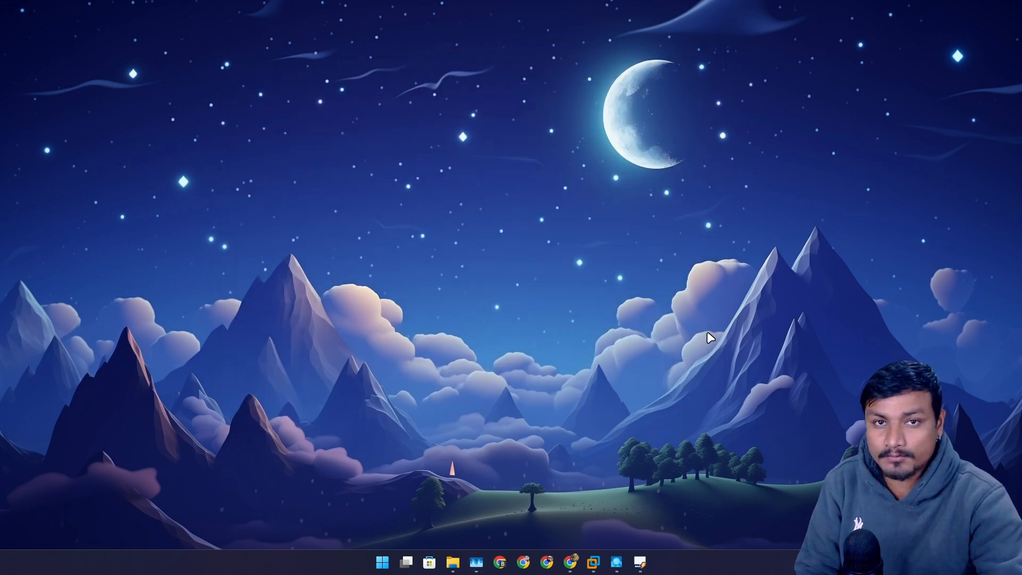
mouse_move(723, 333)
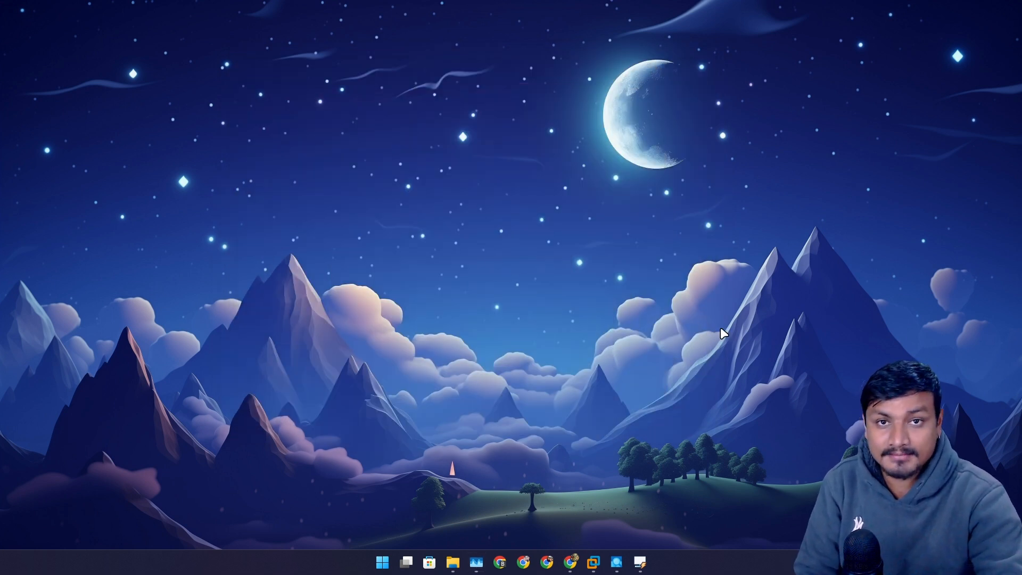
mouse_move(656, 524)
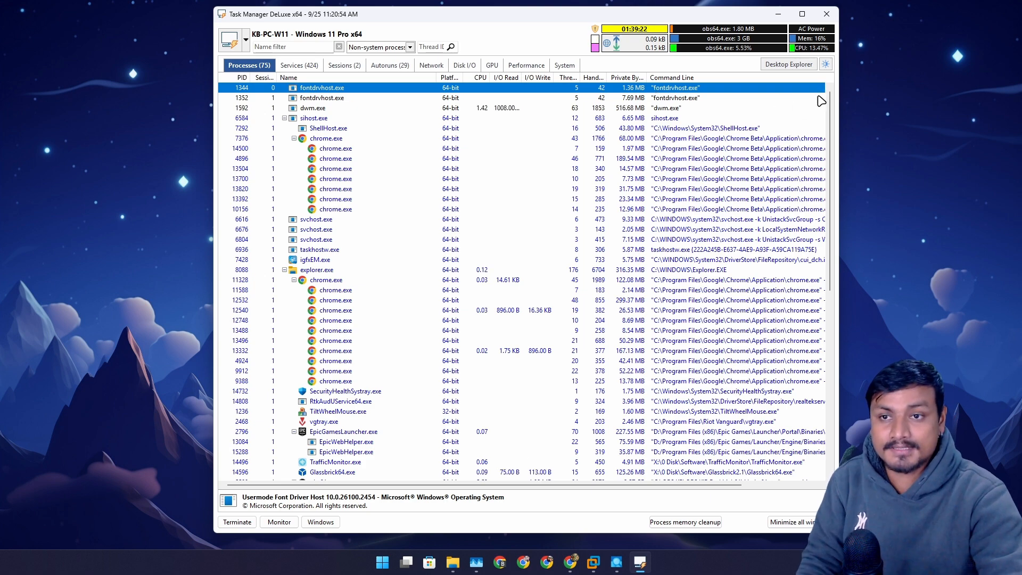
mouse_move(825, 63)
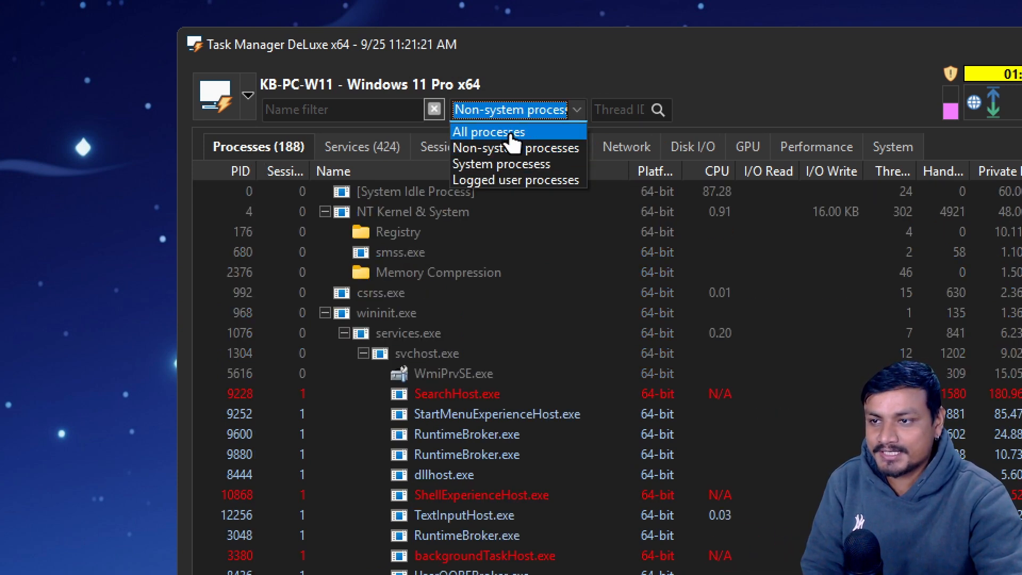
Set the process filter to All processes so system processes are listed too
click(488, 132)
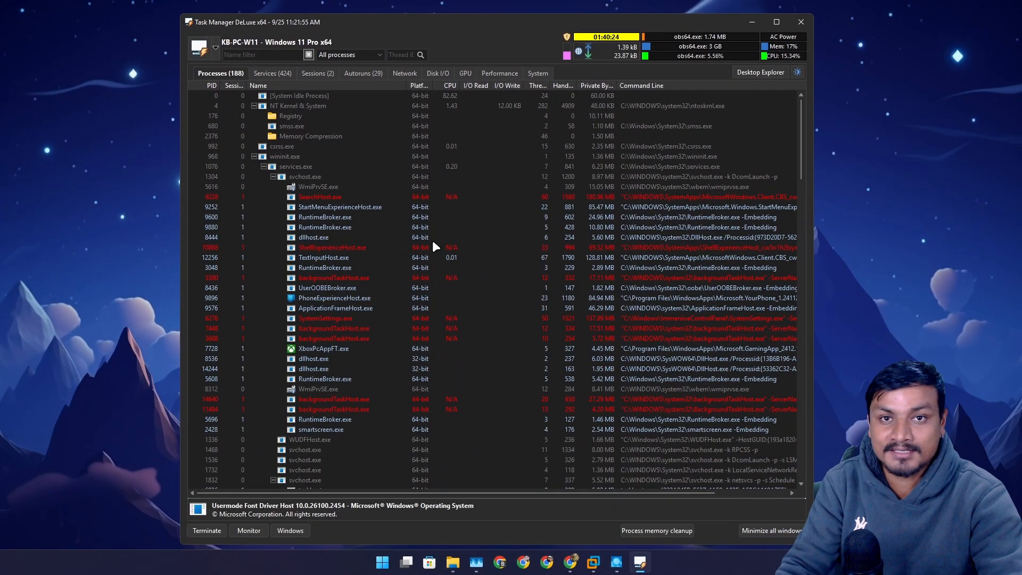
Compare the Non-system, System and All process filters in the Processes view
click(380, 54)
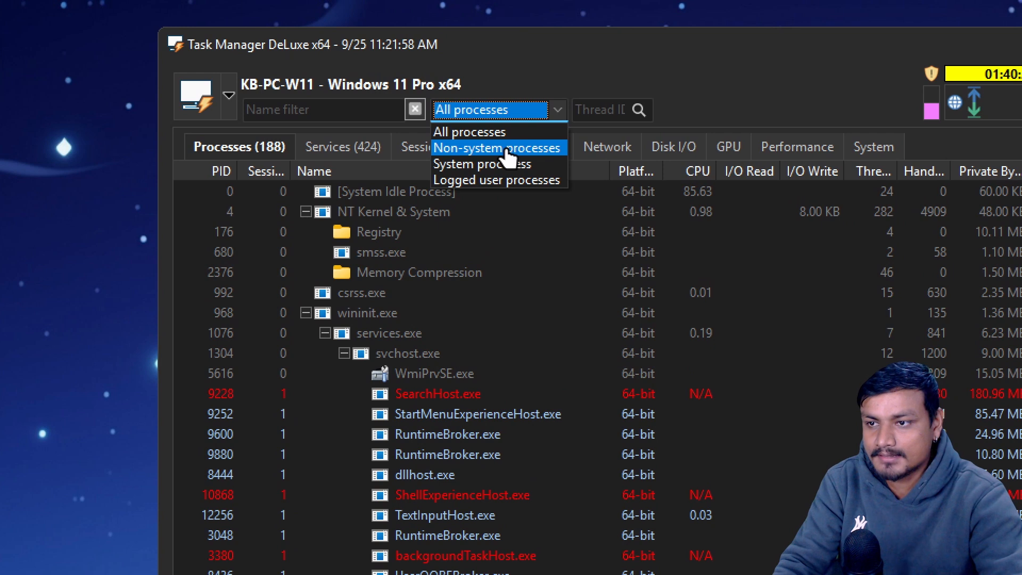
click(495, 148)
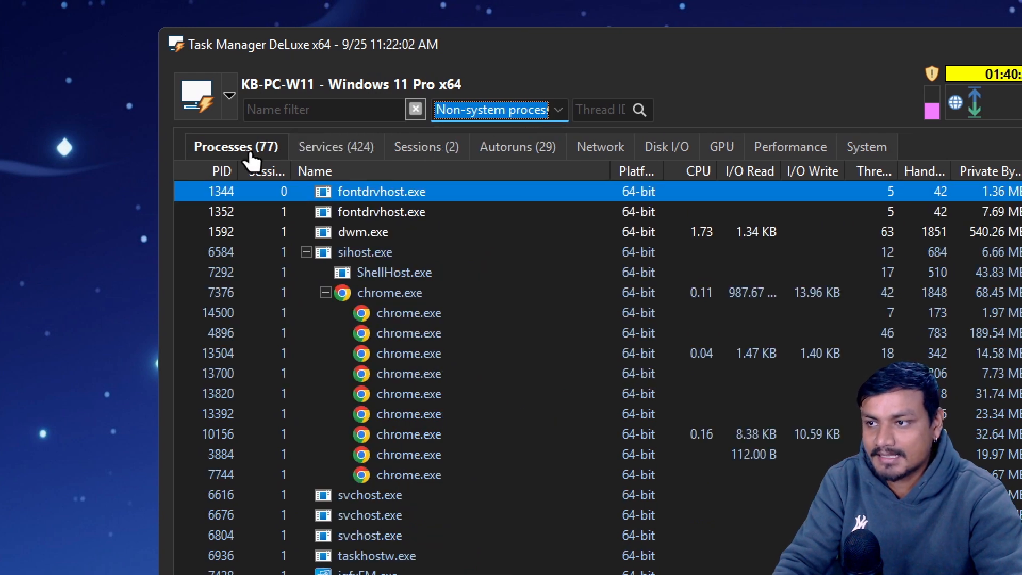
click(566, 110)
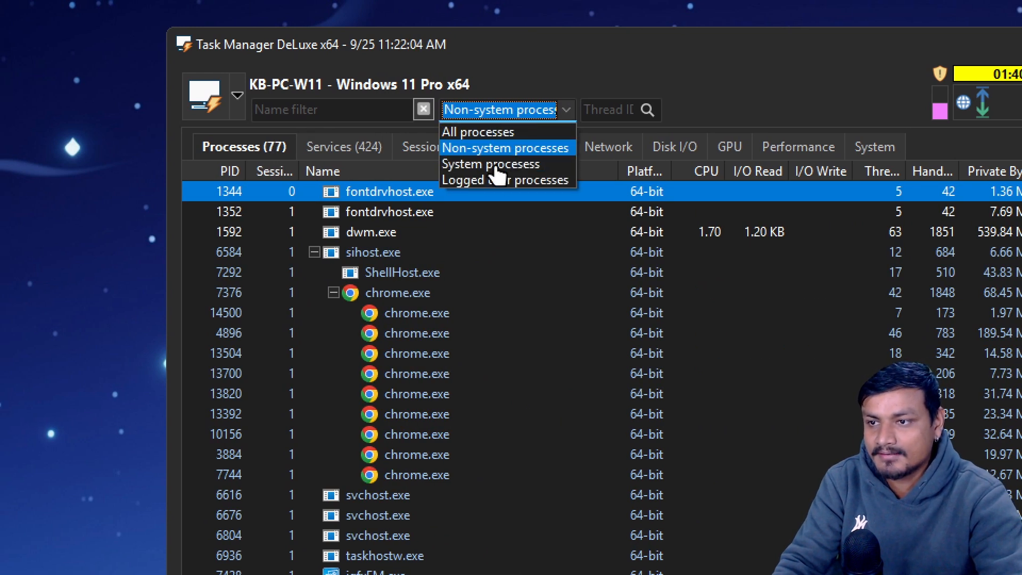
click(490, 164)
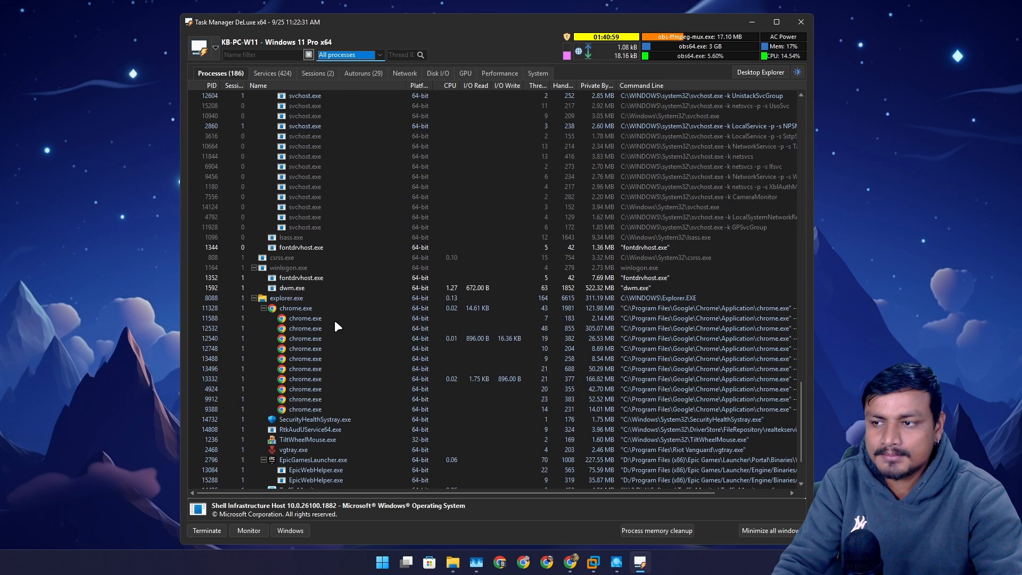
Show the Services page filtered to drivers only
scroll(down, 3)
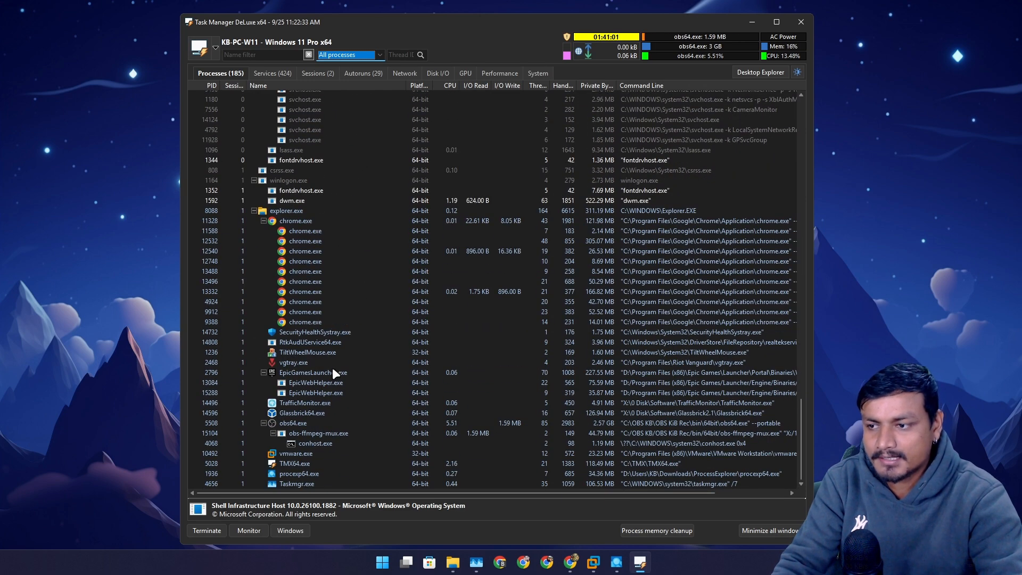
click(271, 73)
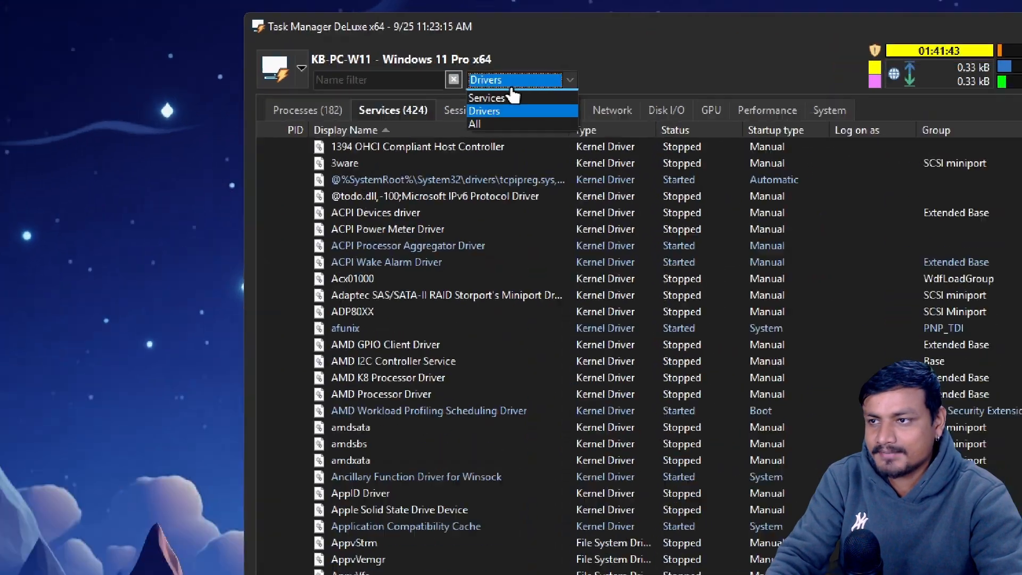
Filter the Services page to services only and select an entry in the list
click(487, 97)
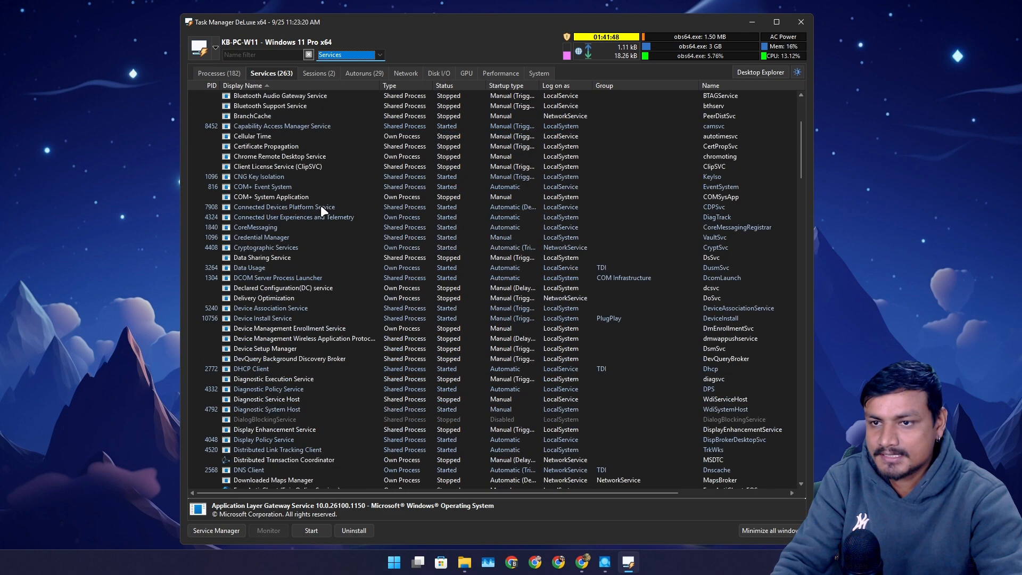
scroll(down, 3)
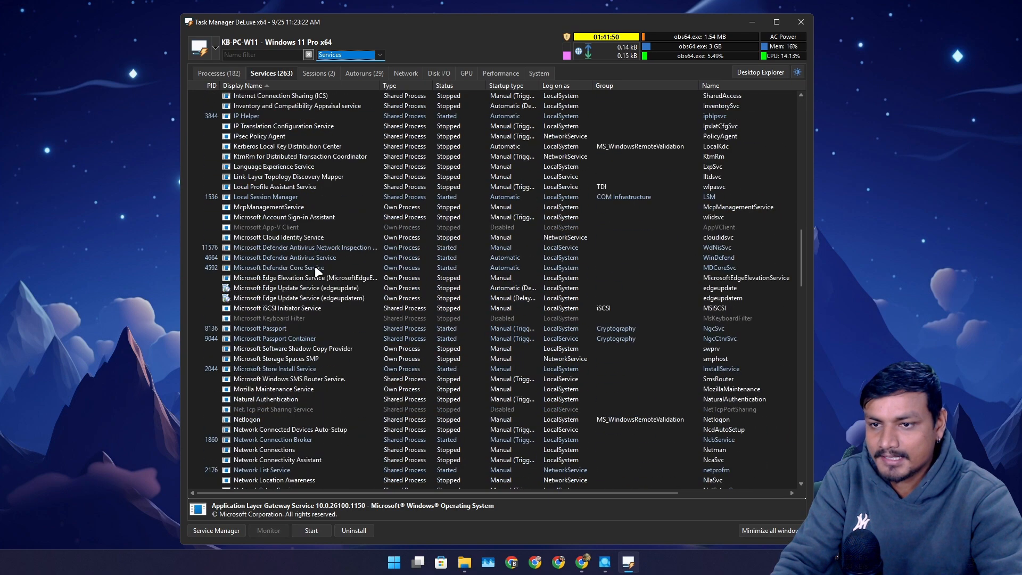
click(279, 267)
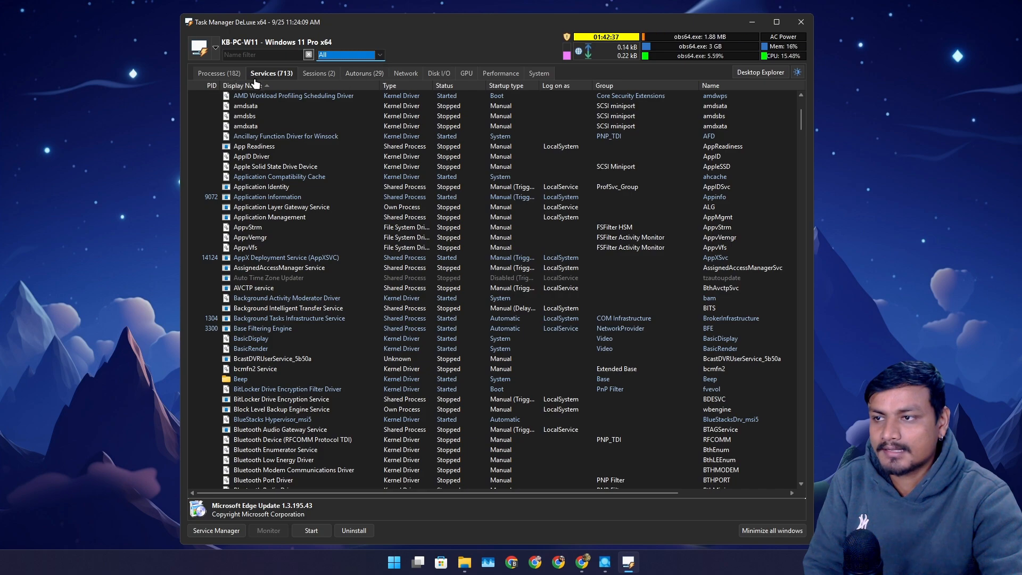
mouse_move(288, 85)
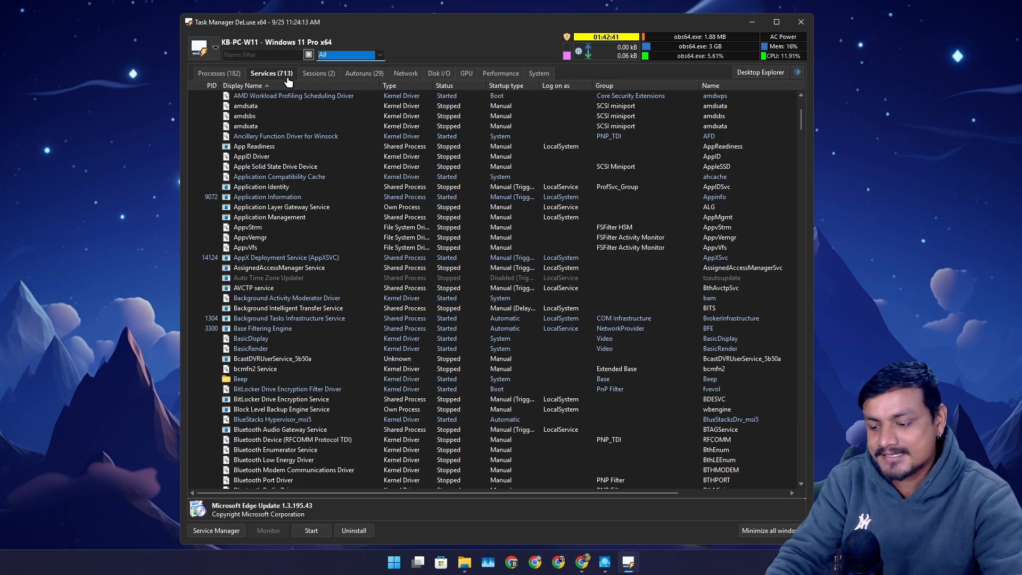
Switch the service type filter to Drivers (selecting Acx01000), then to All
click(380, 56)
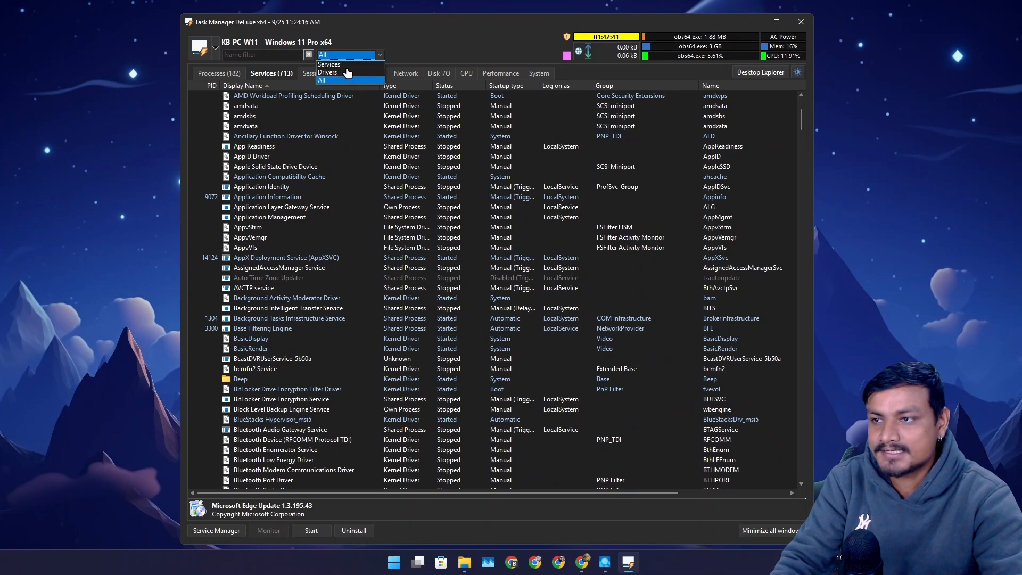
click(328, 72)
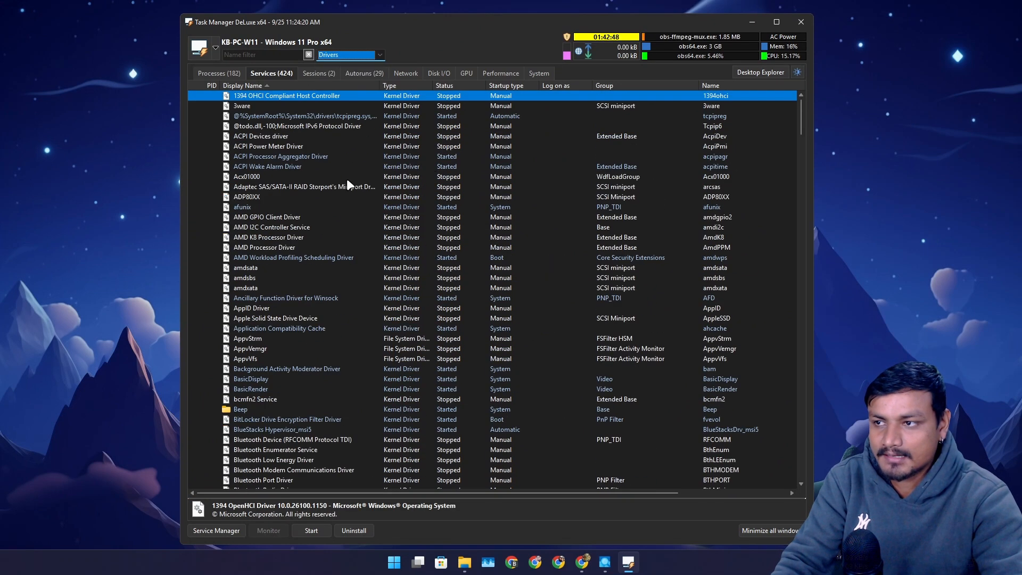
click(262, 177)
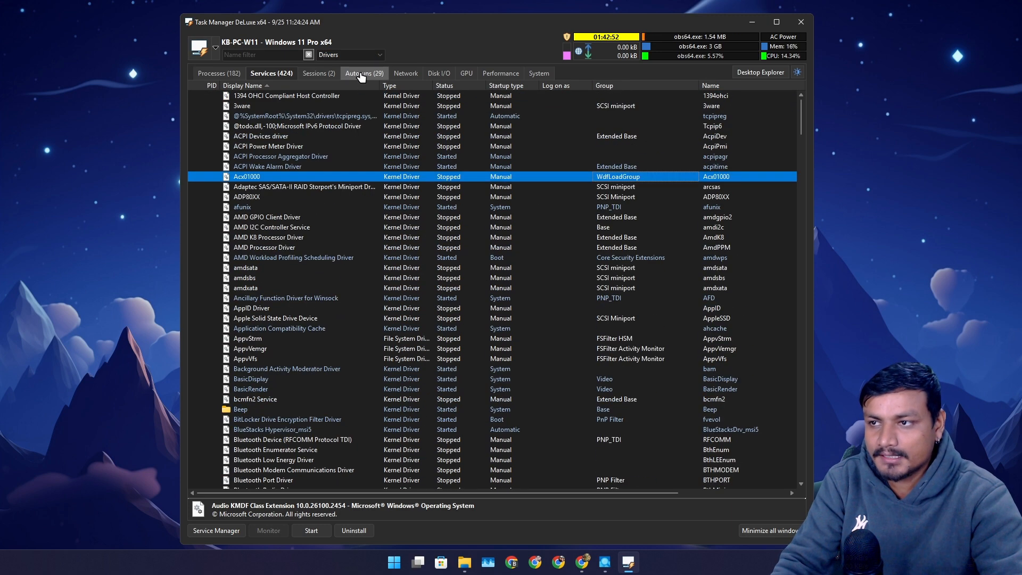
click(374, 56)
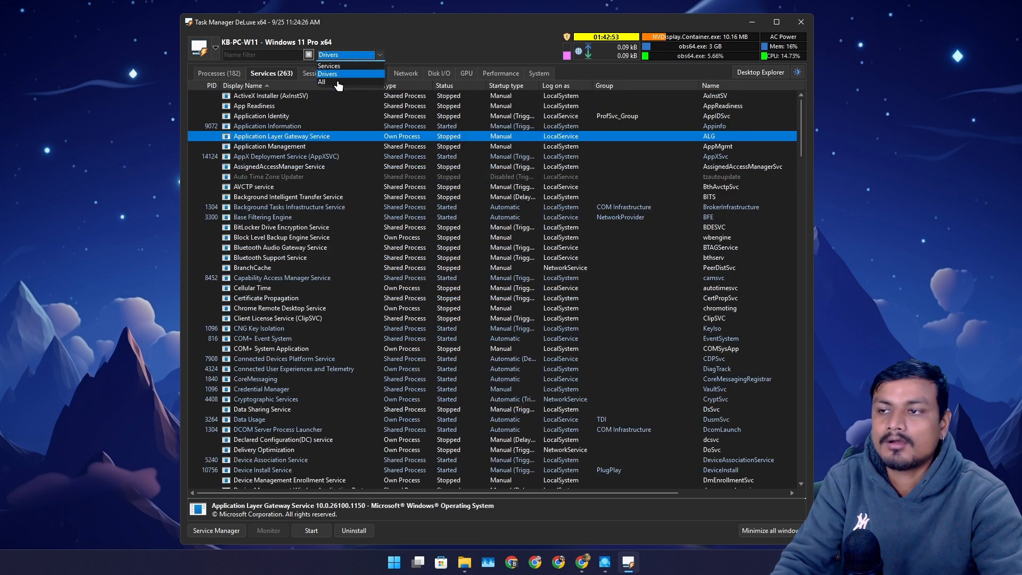
click(323, 82)
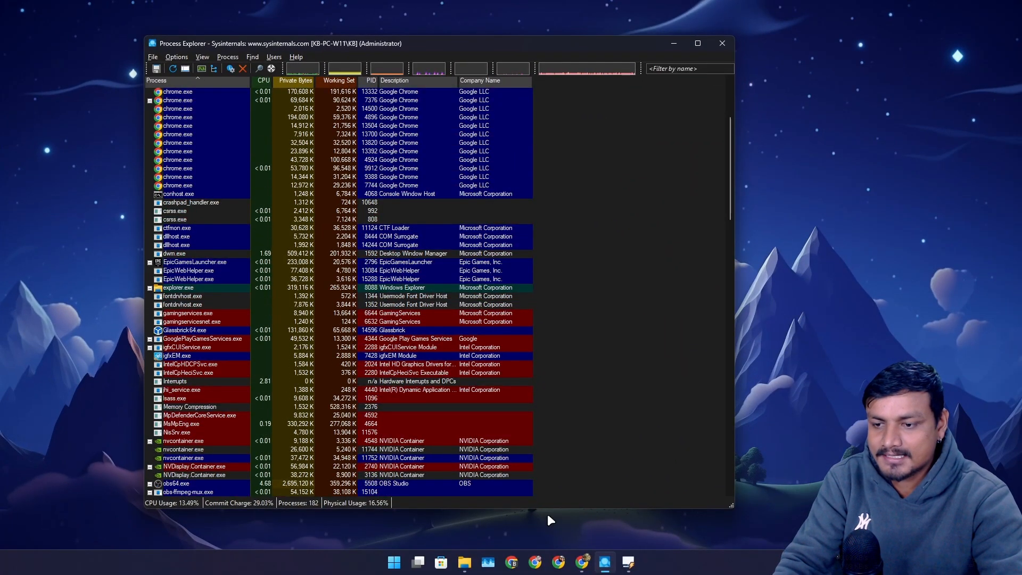
Return from Process Explorer to Task Manager DeLuxe showing the Autoruns entries
click(631, 562)
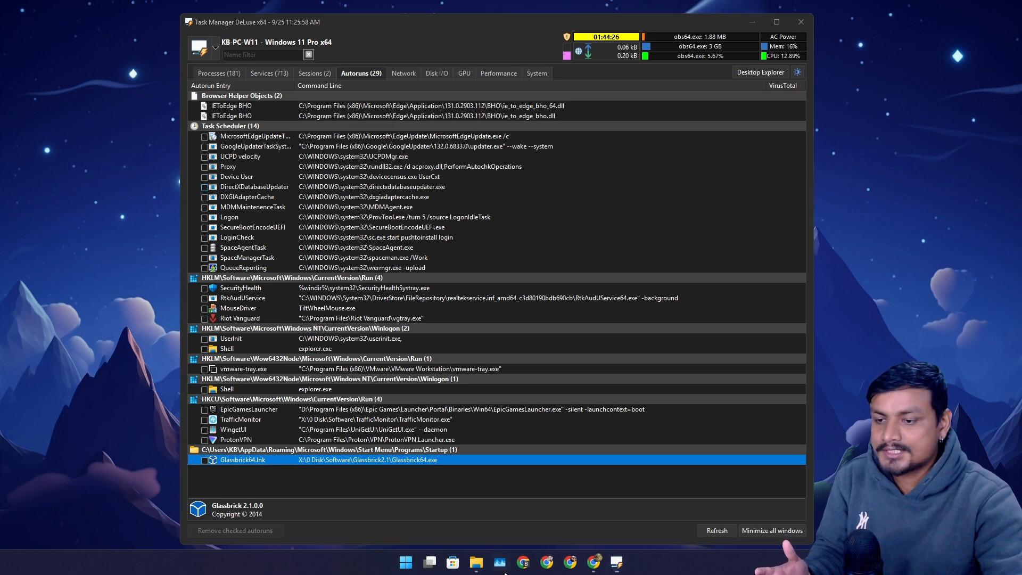
Show the Startup apps list in Windows Task Manager
click(501, 561)
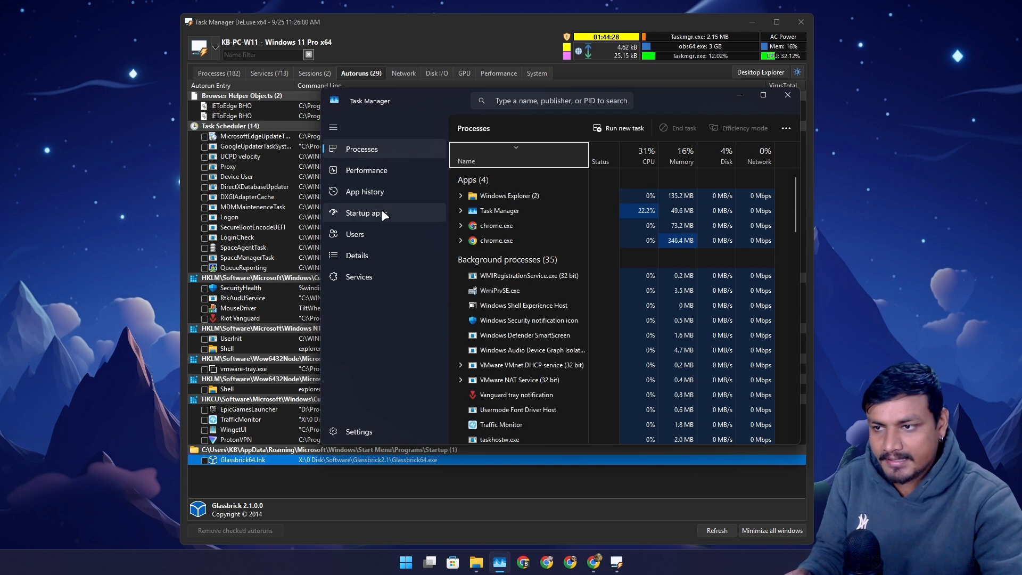
click(367, 213)
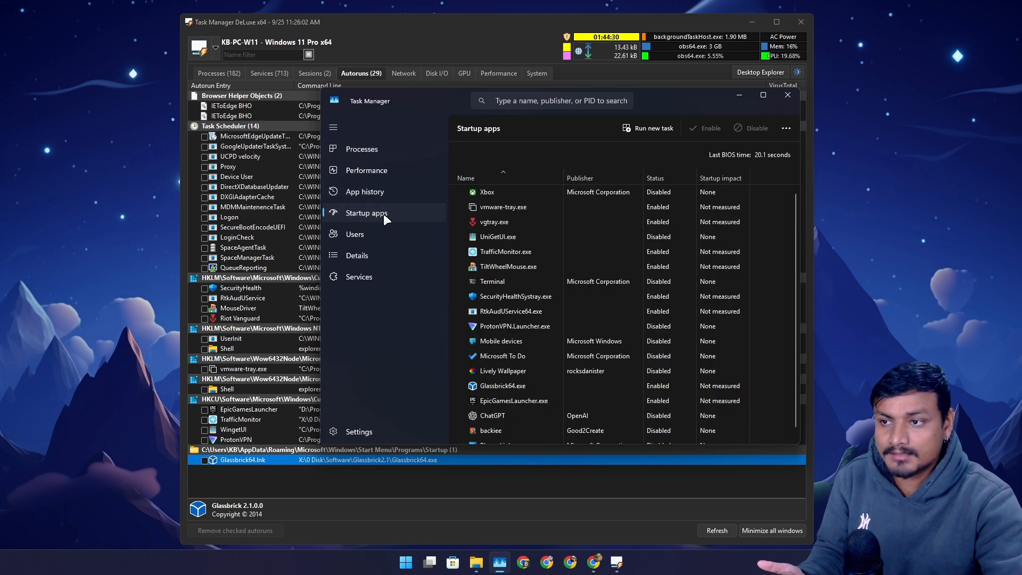
mouse_move(624, 304)
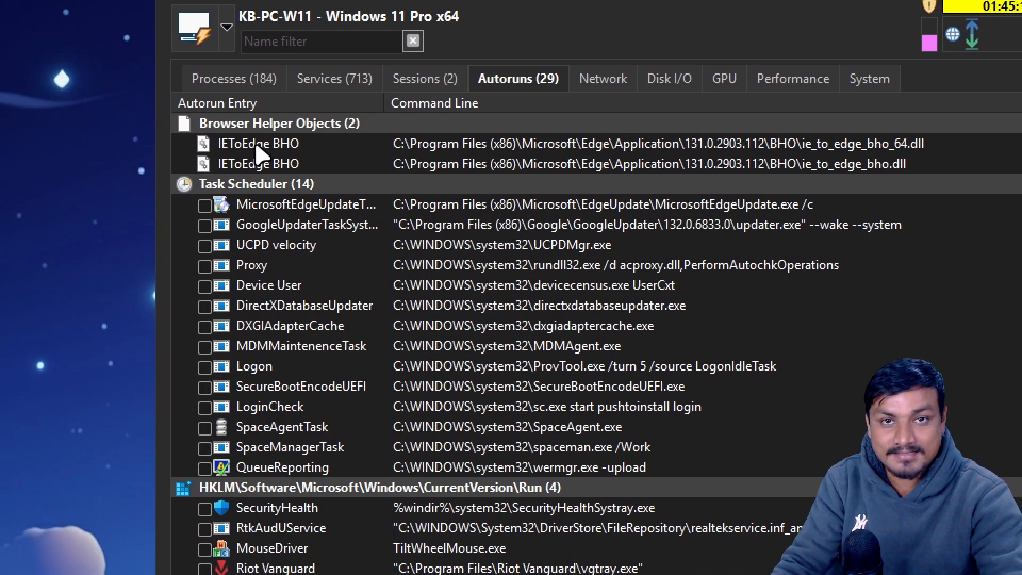
Tick the Microsoft Edge and Google updater scheduled tasks for removal in Autoruns
click(258, 144)
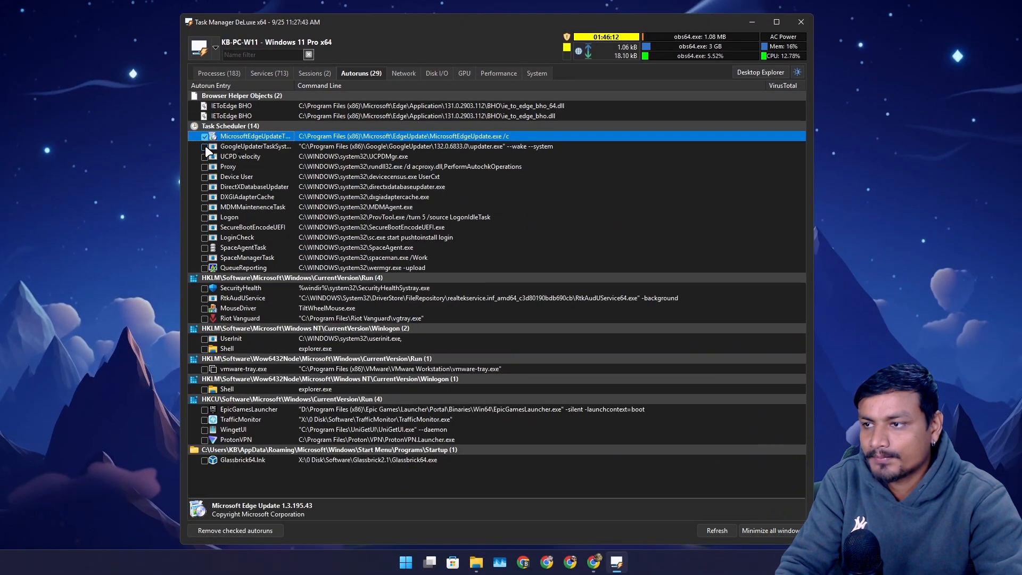
click(204, 146)
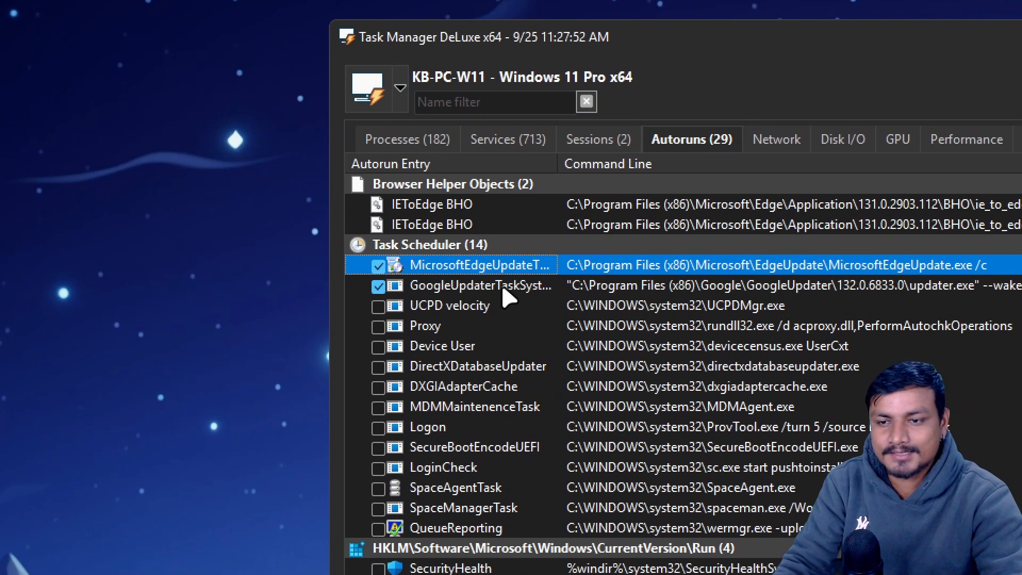
scroll(down, 3)
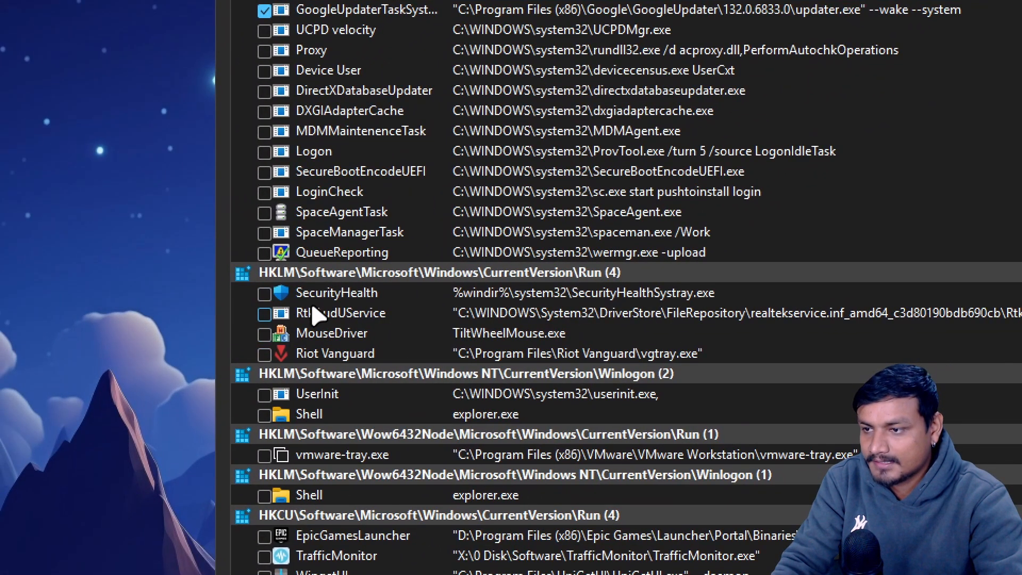
mouse_move(306, 366)
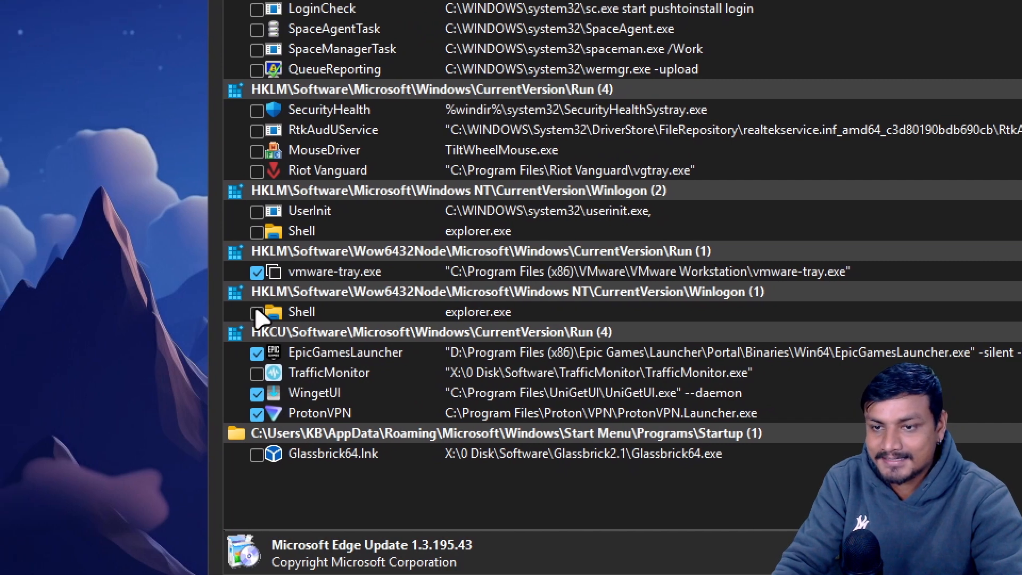
mouse_move(463, 323)
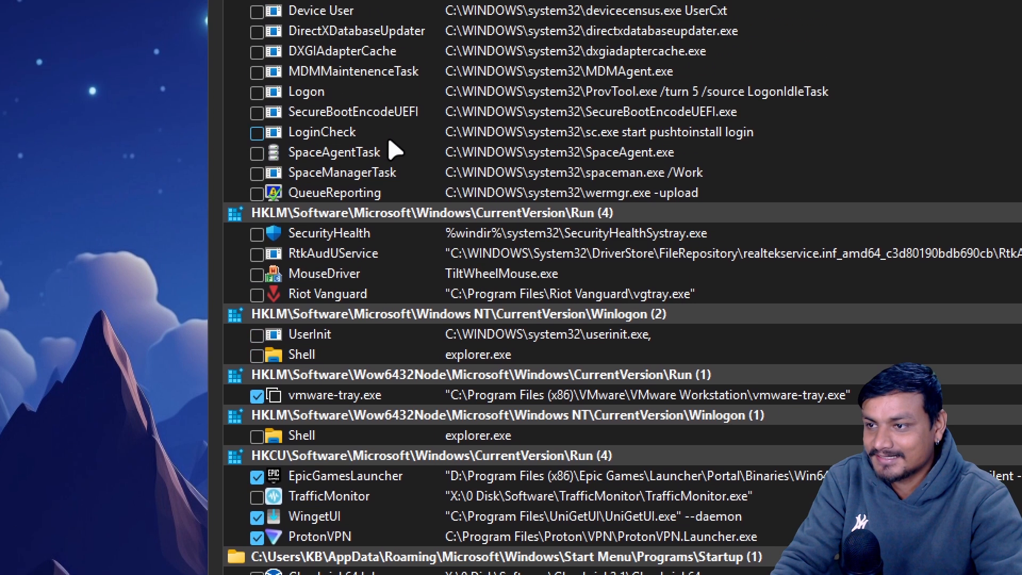
scroll(down, 3)
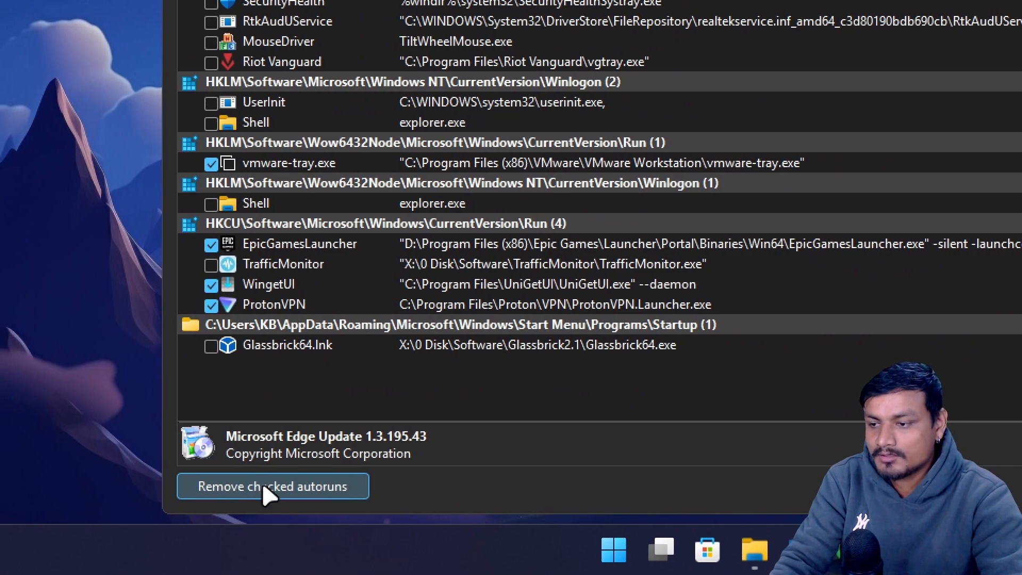
Remove the checked autoruns, acknowledge the Google updater error, and select the SecurityHealth entry
click(272, 486)
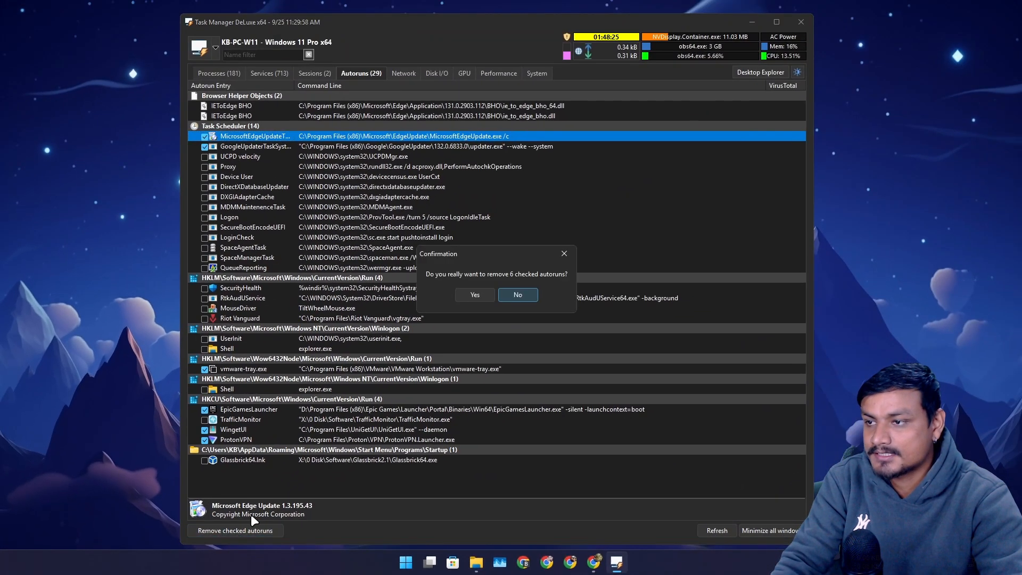
mouse_move(475, 295)
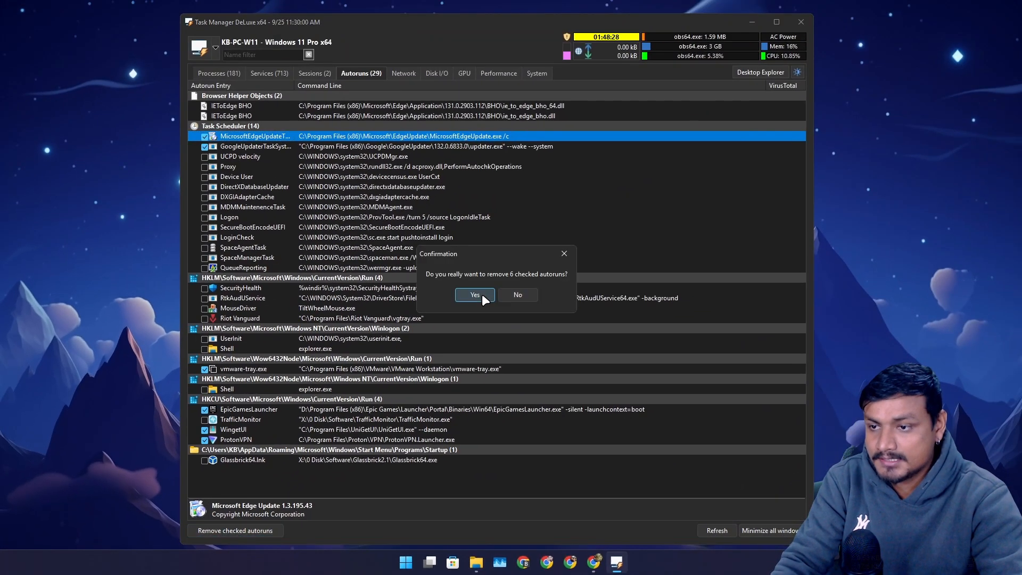
click(475, 294)
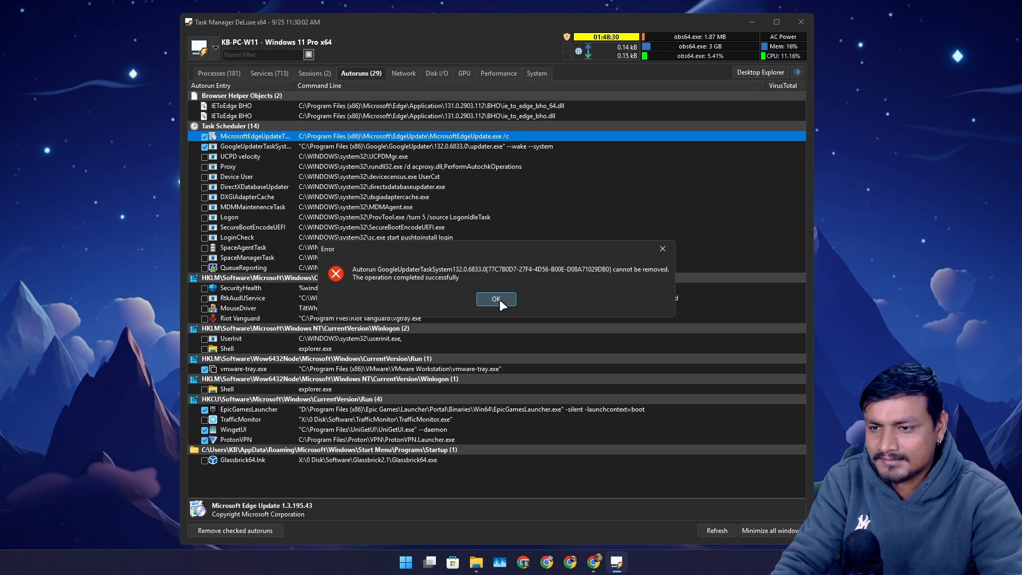
click(496, 298)
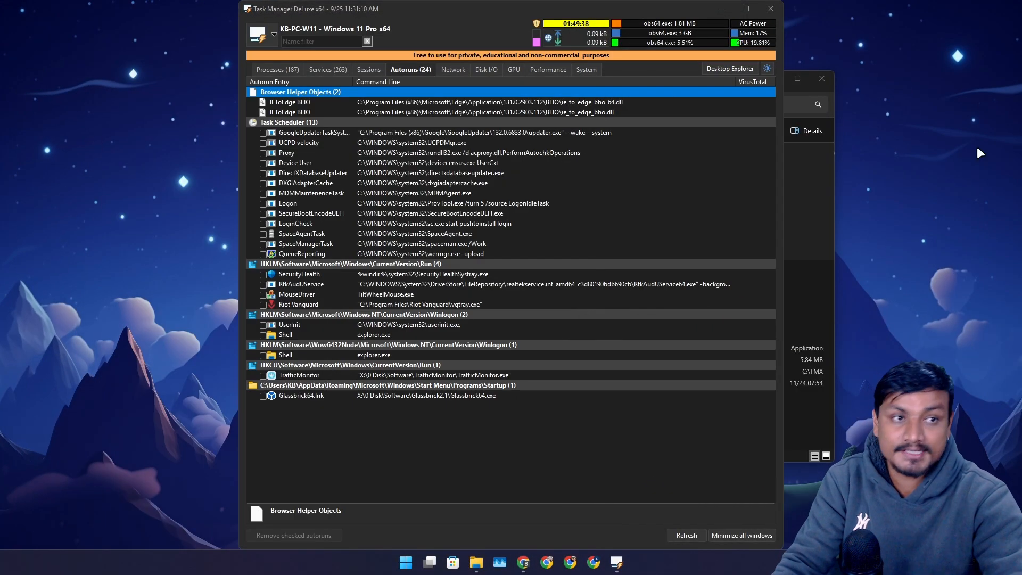
click(300, 275)
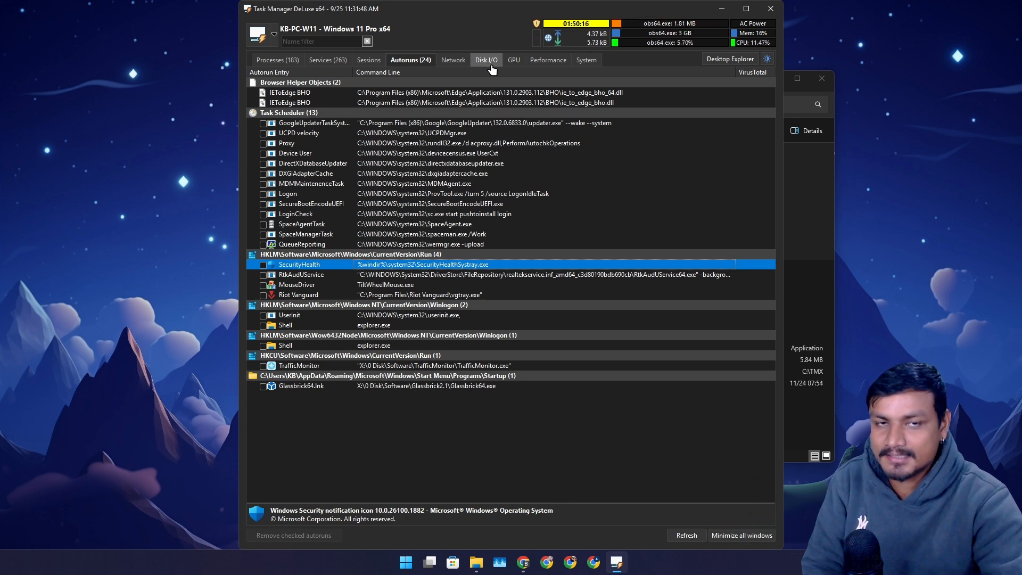
mouse_move(489, 66)
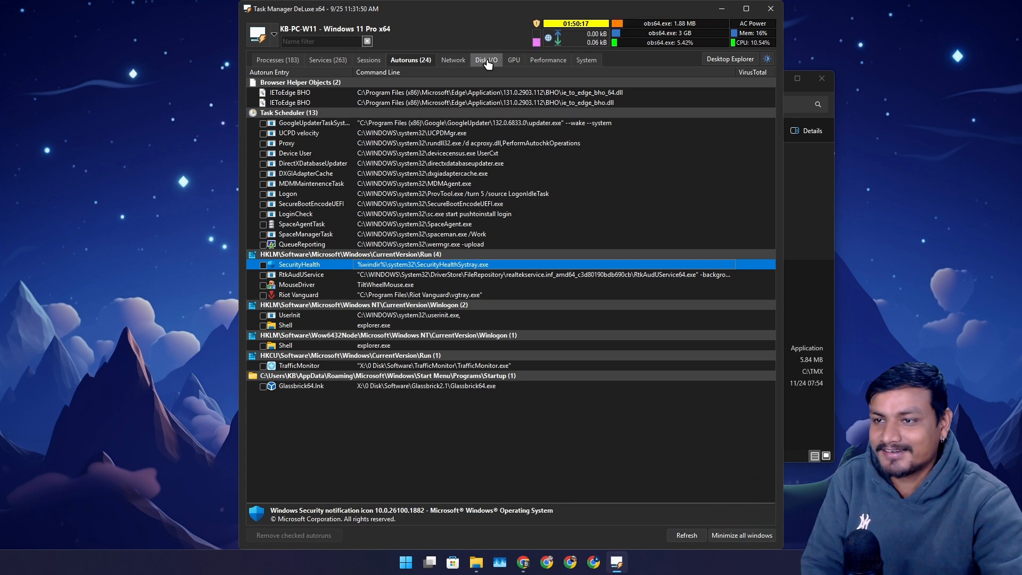
Show the Disk I/O read and write activity graphs
click(486, 60)
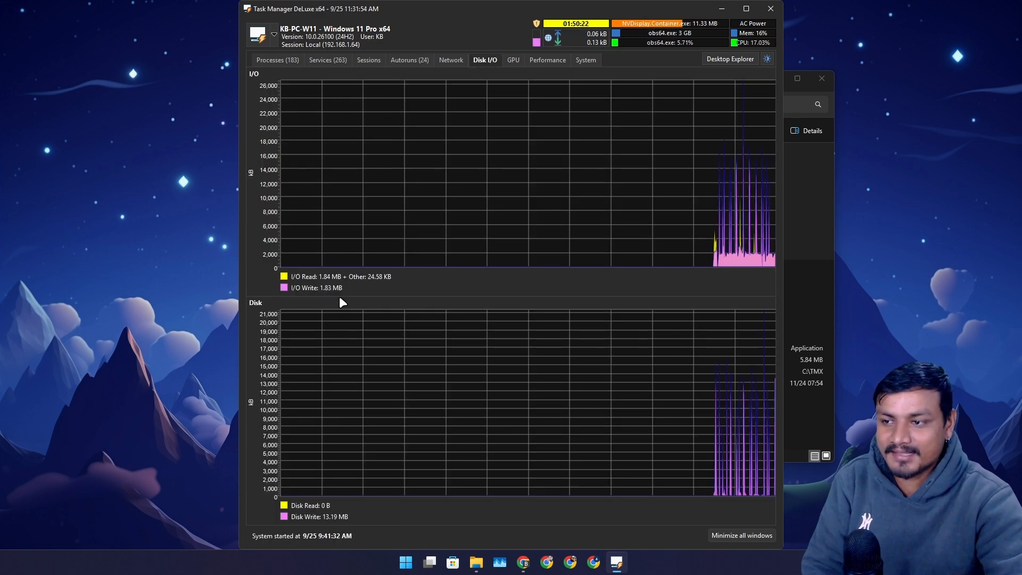
mouse_move(472, 295)
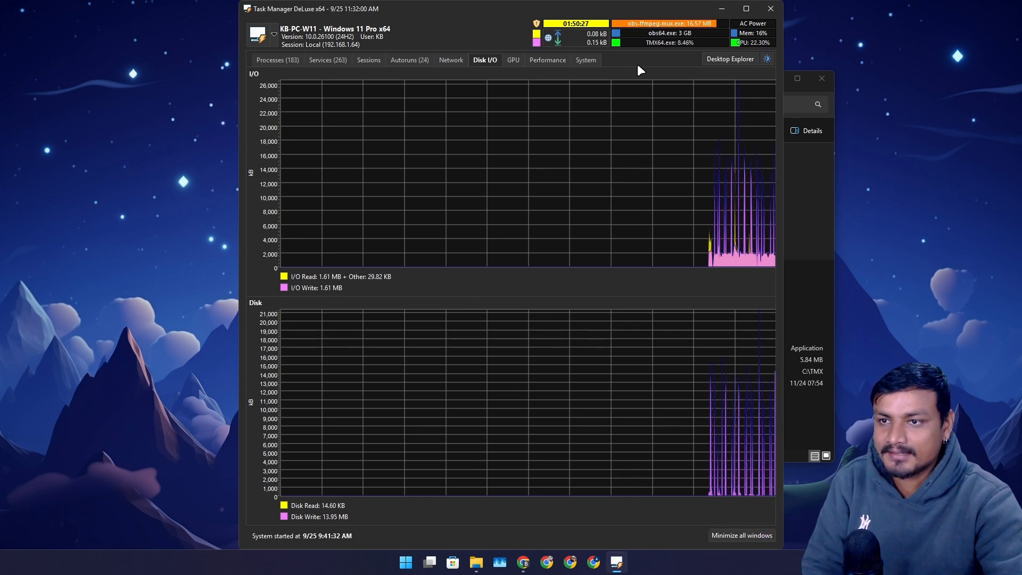
Show the RTX 2070 SUPER's per-engine usage graphs on the GPU page
click(512, 60)
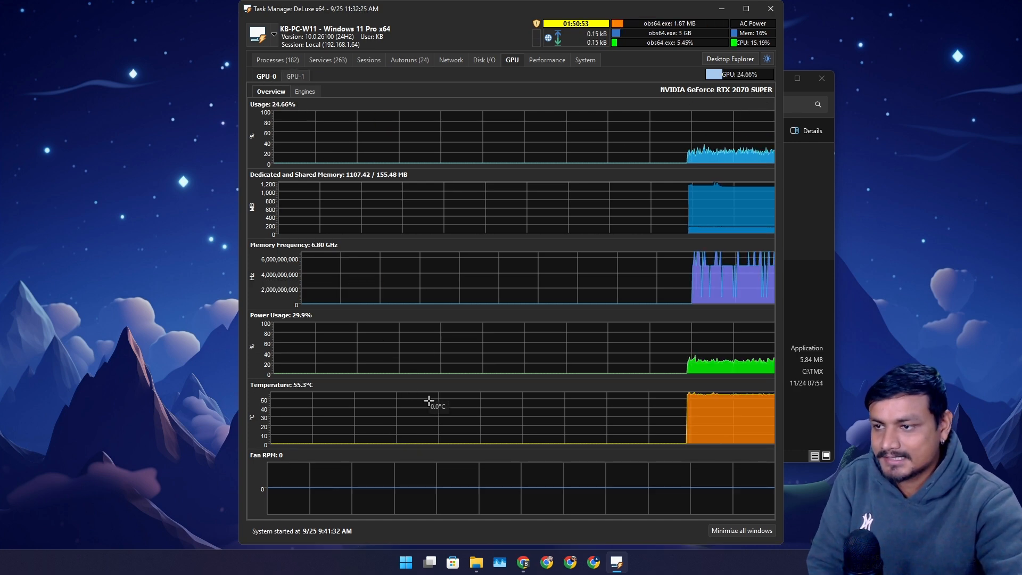
mouse_move(540, 122)
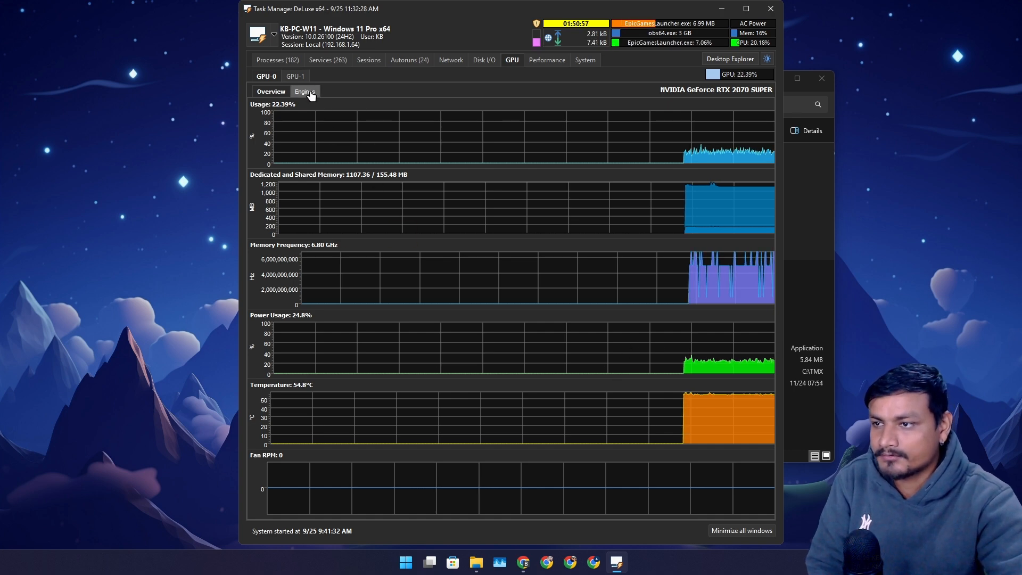
click(303, 92)
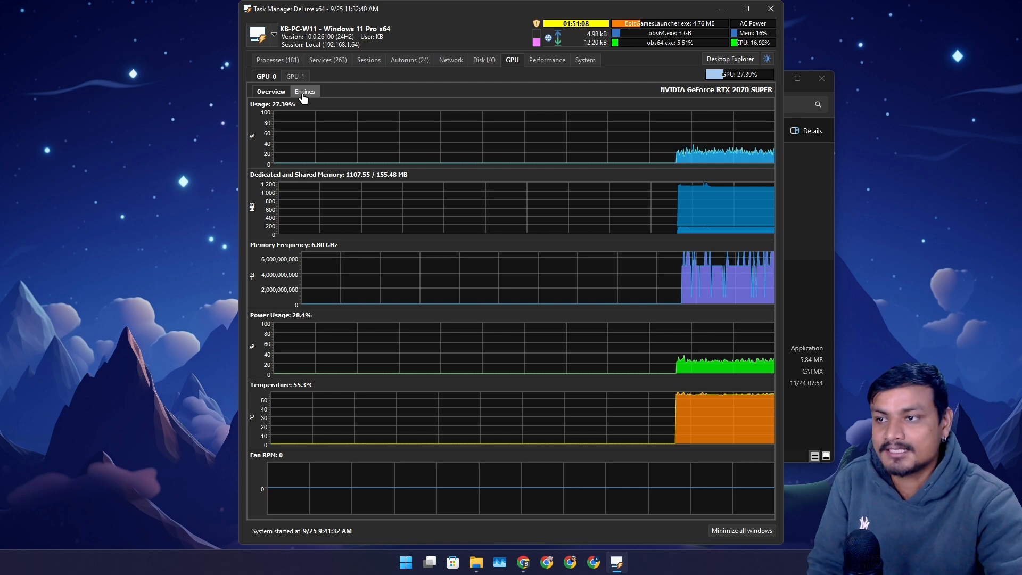
click(304, 91)
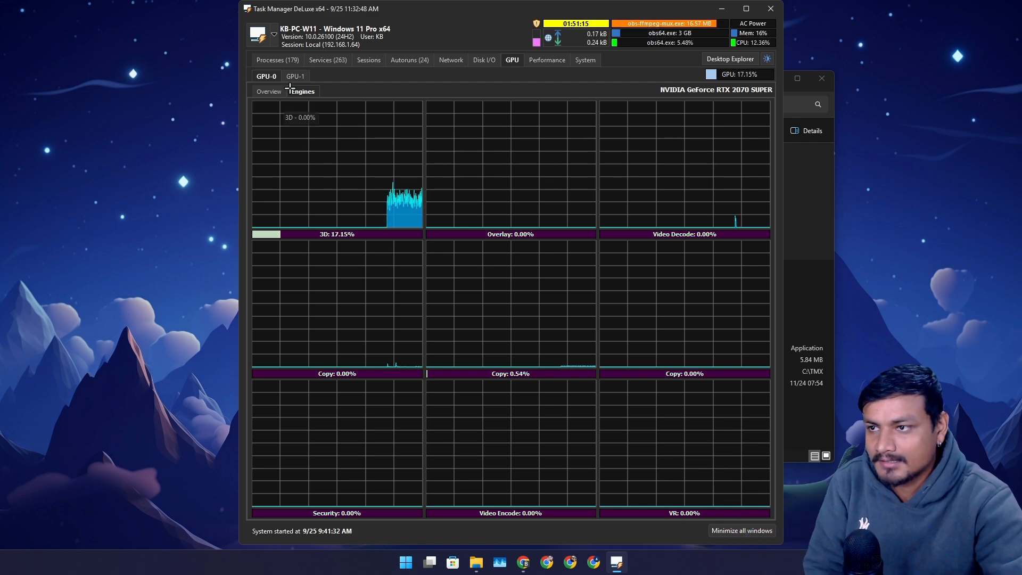
Compare engine graphs of the Intel UHD 630 and NVIDIA GPUs, then show the Performance overview
click(293, 76)
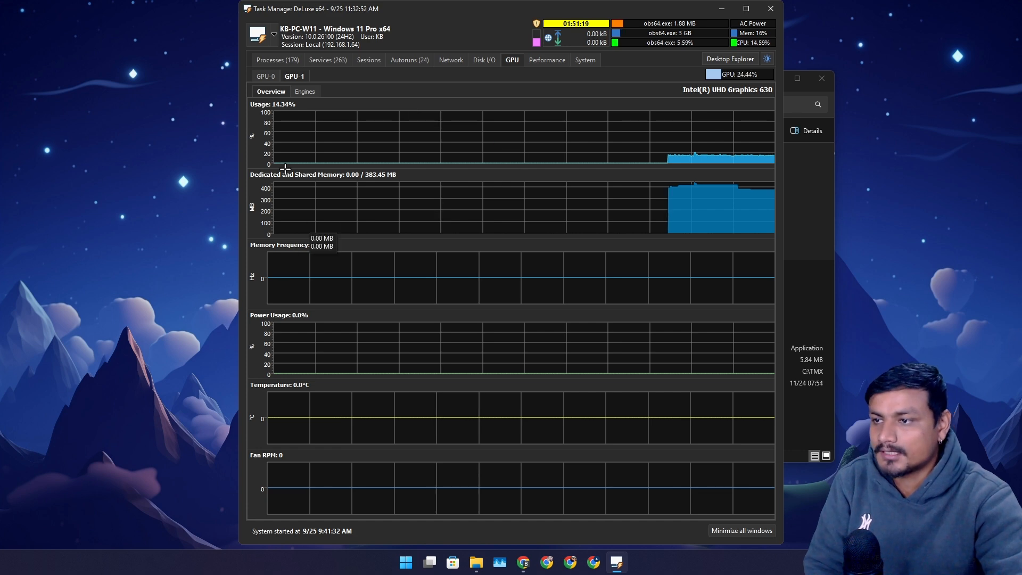
click(305, 92)
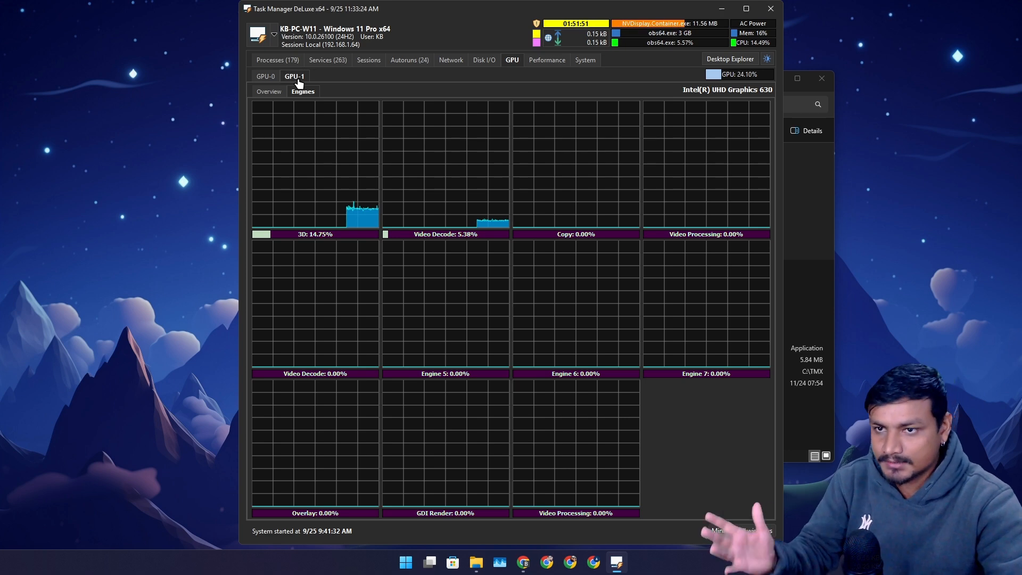
click(265, 76)
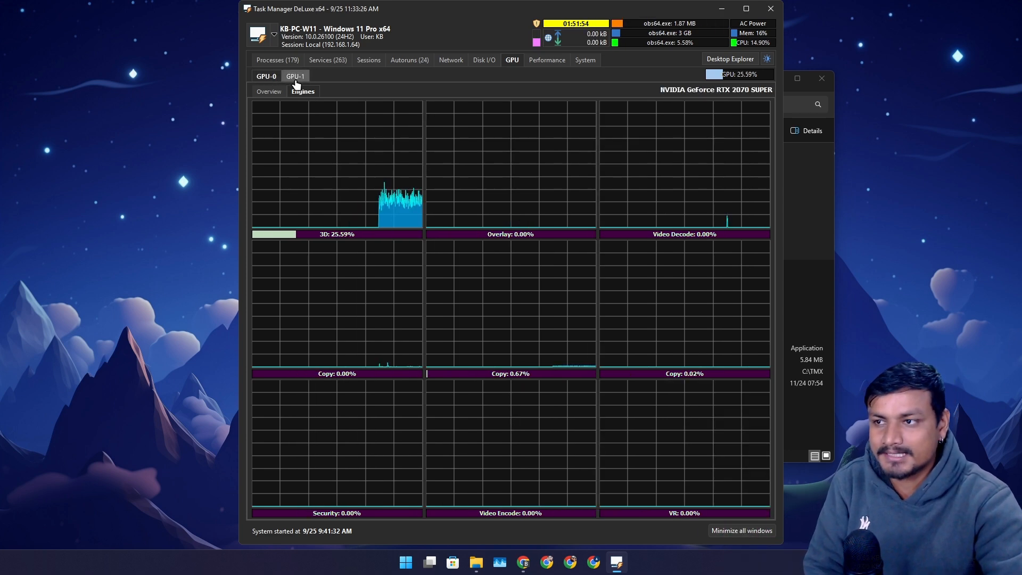
click(267, 76)
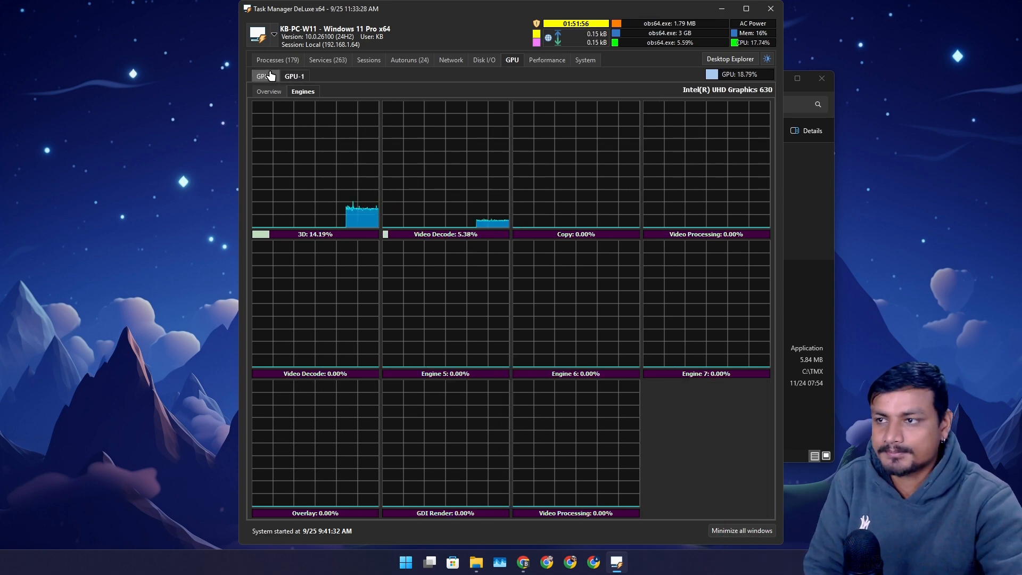
click(264, 76)
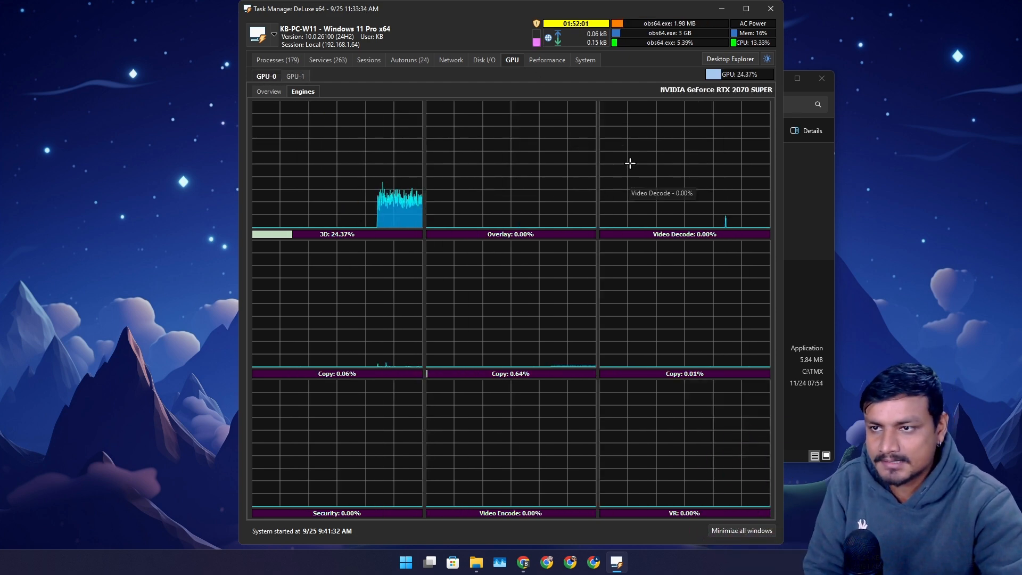
mouse_move(592, 111)
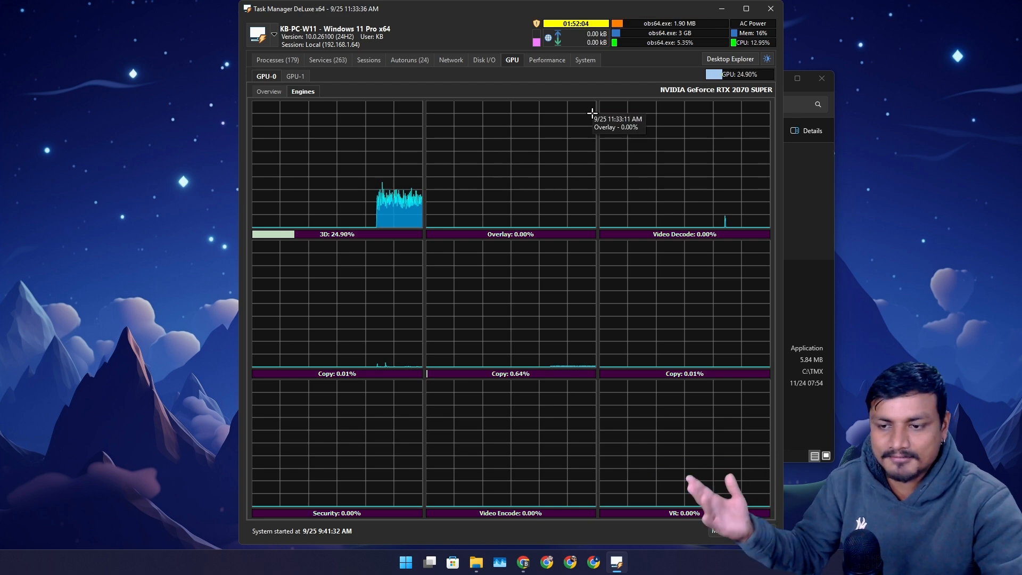
click(547, 59)
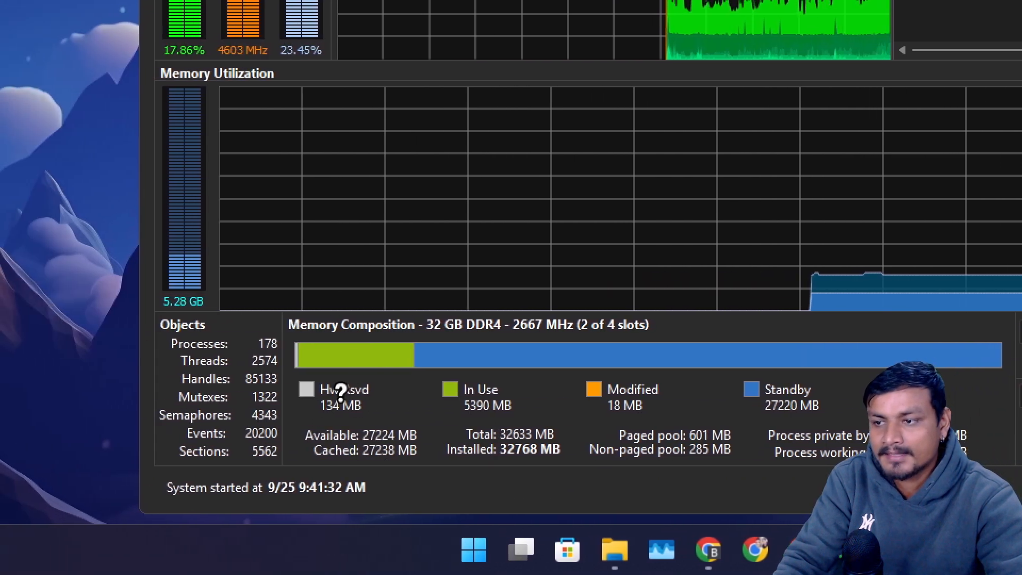
mouse_move(430, 381)
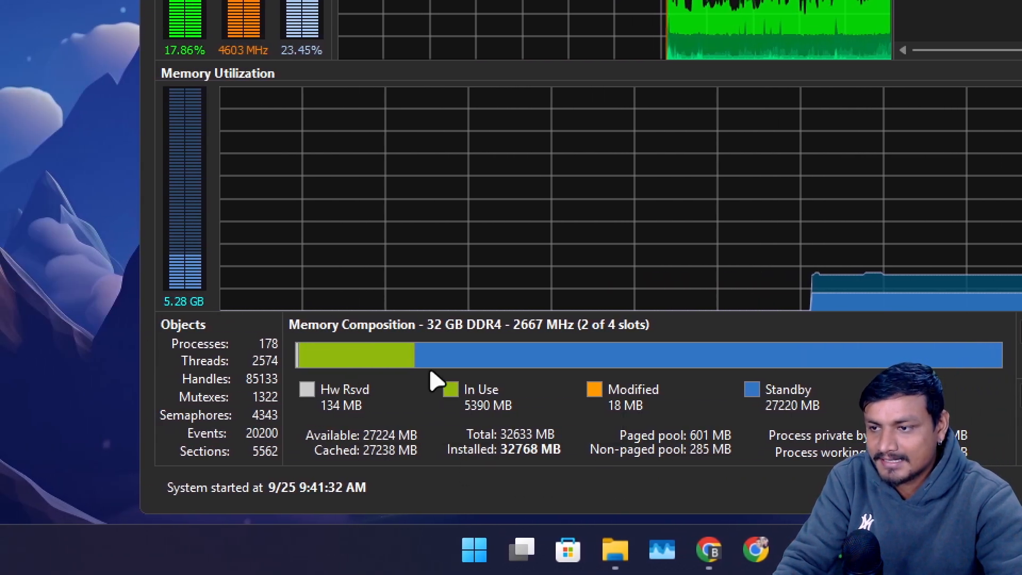
mouse_move(445, 345)
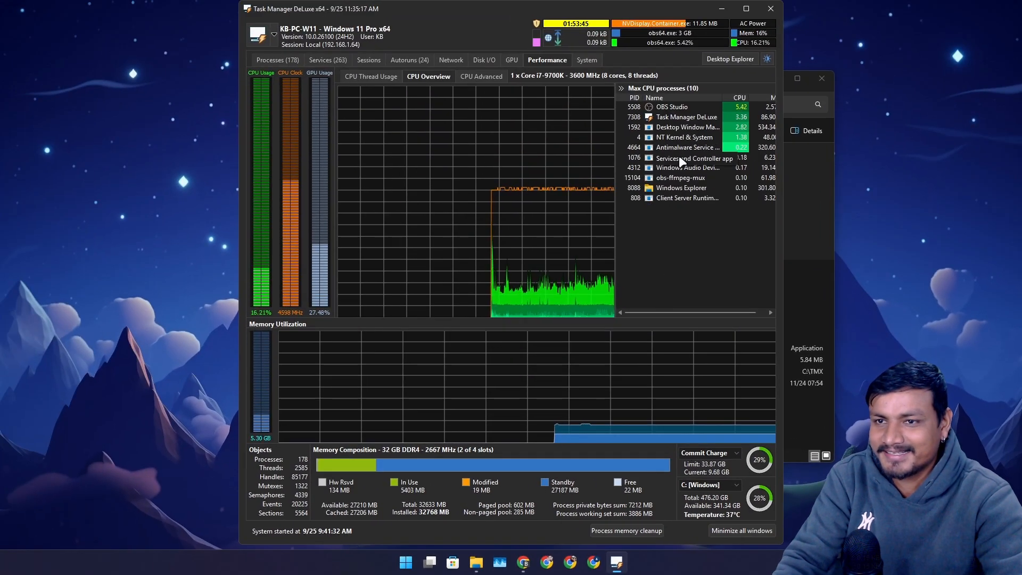
click(585, 59)
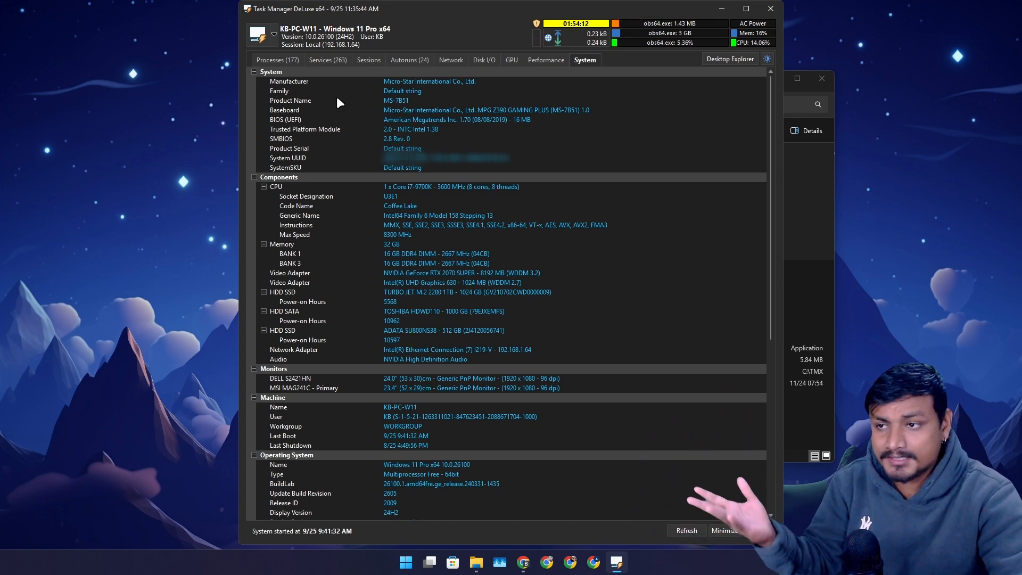
mouse_move(311, 139)
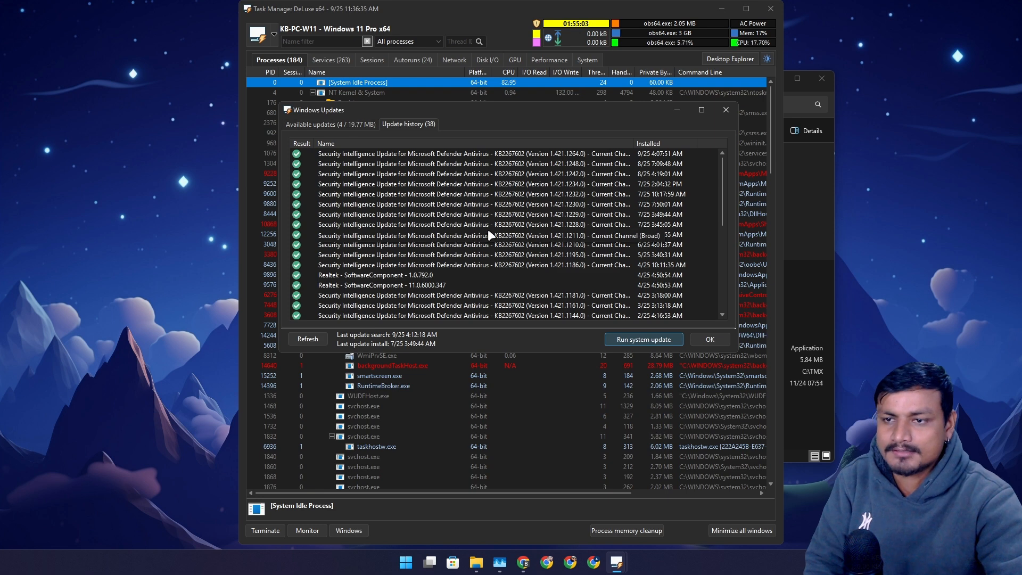
Show the four available updates, select the Windows Security platform update and run the system update
click(330, 124)
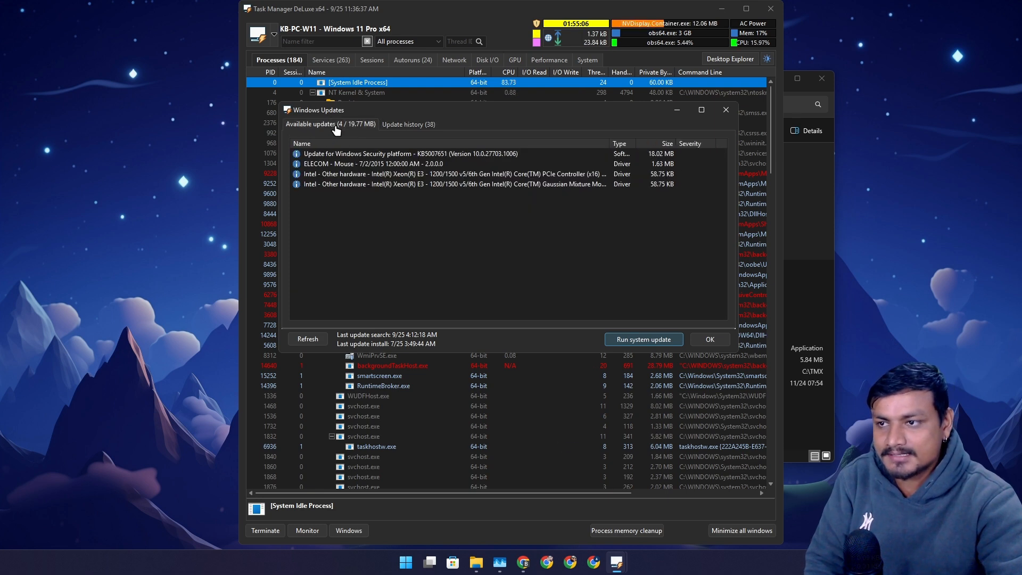
click(411, 153)
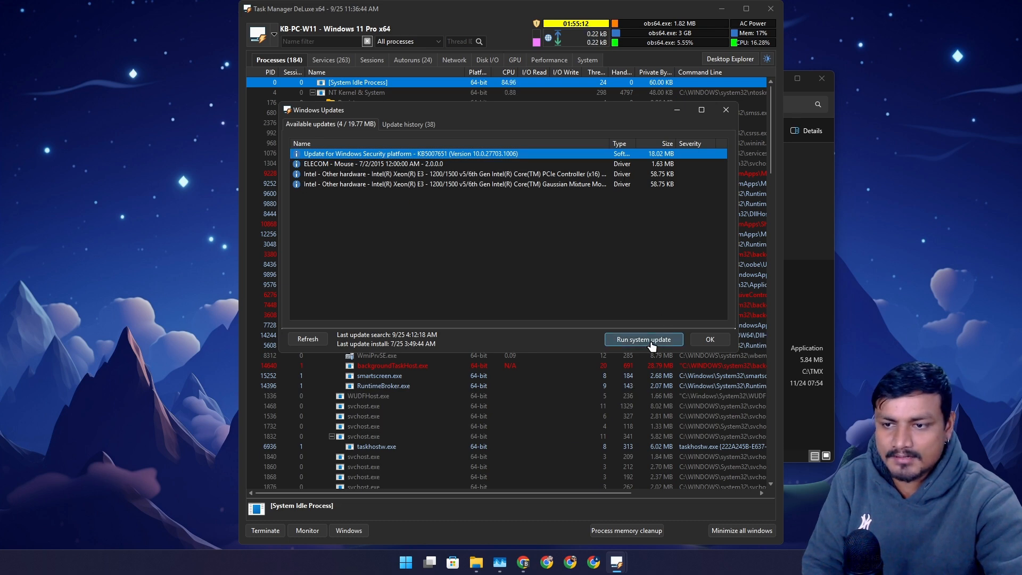
click(644, 340)
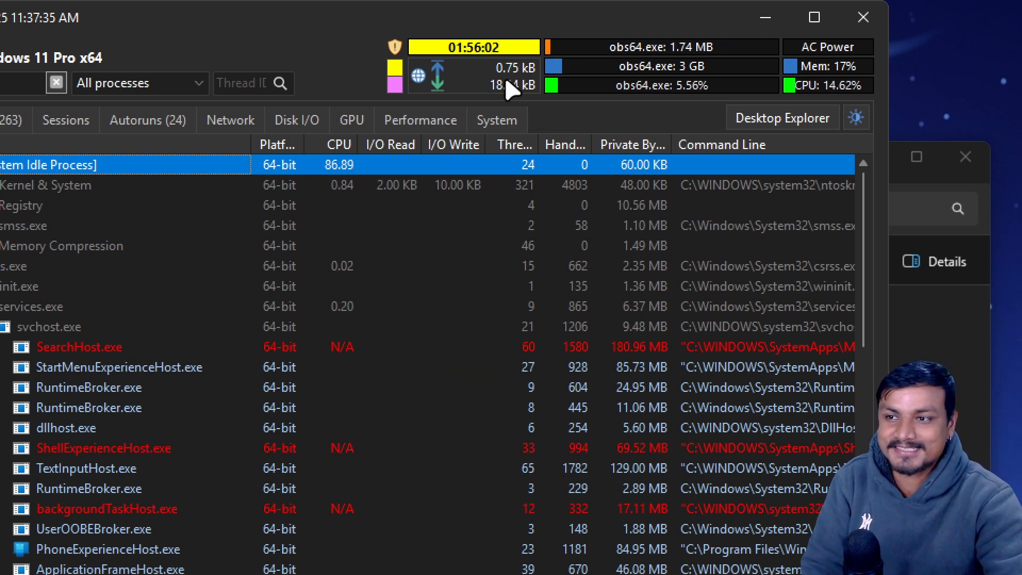
click(814, 17)
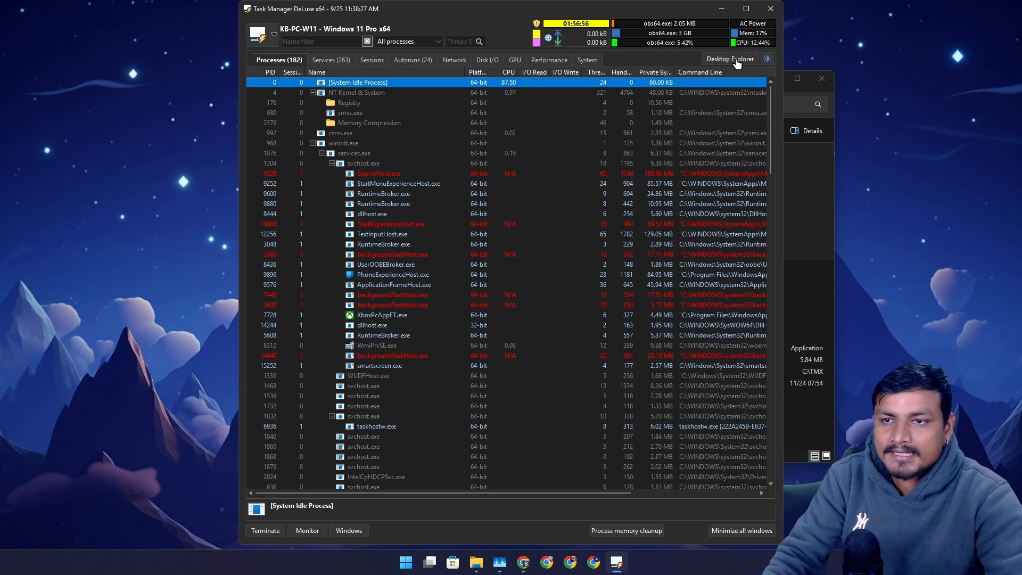
click(731, 59)
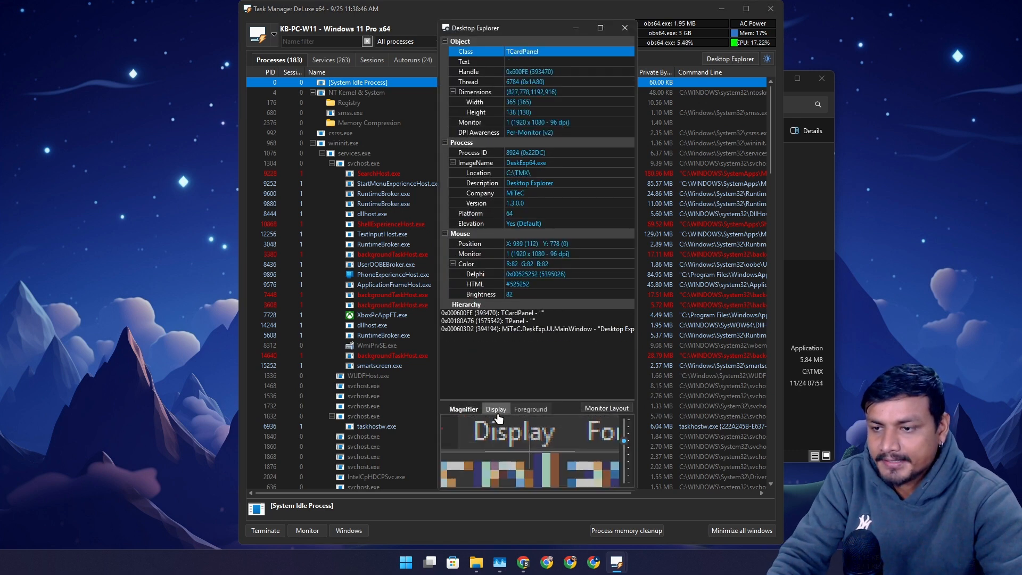
click(497, 409)
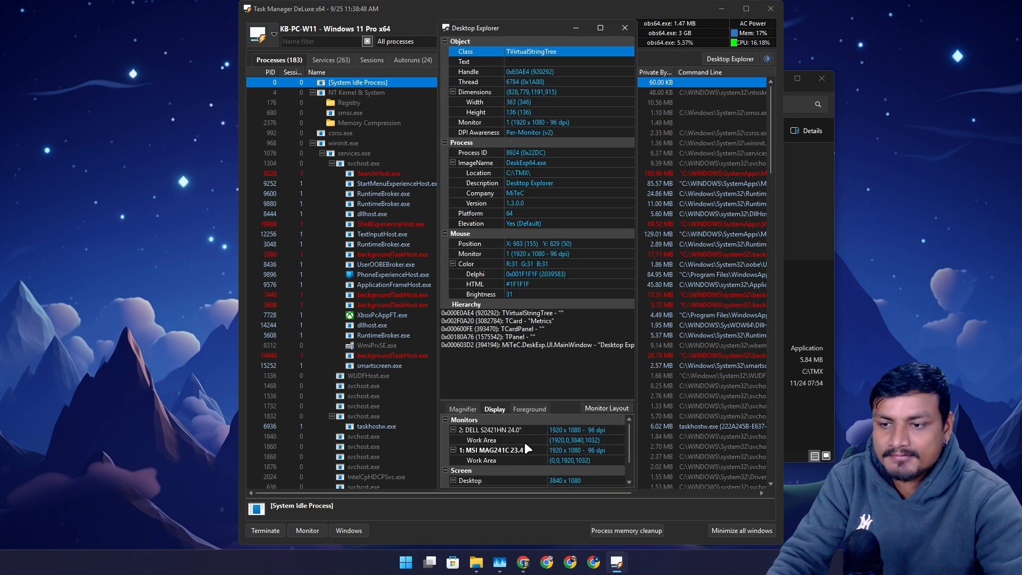
mouse_move(510, 460)
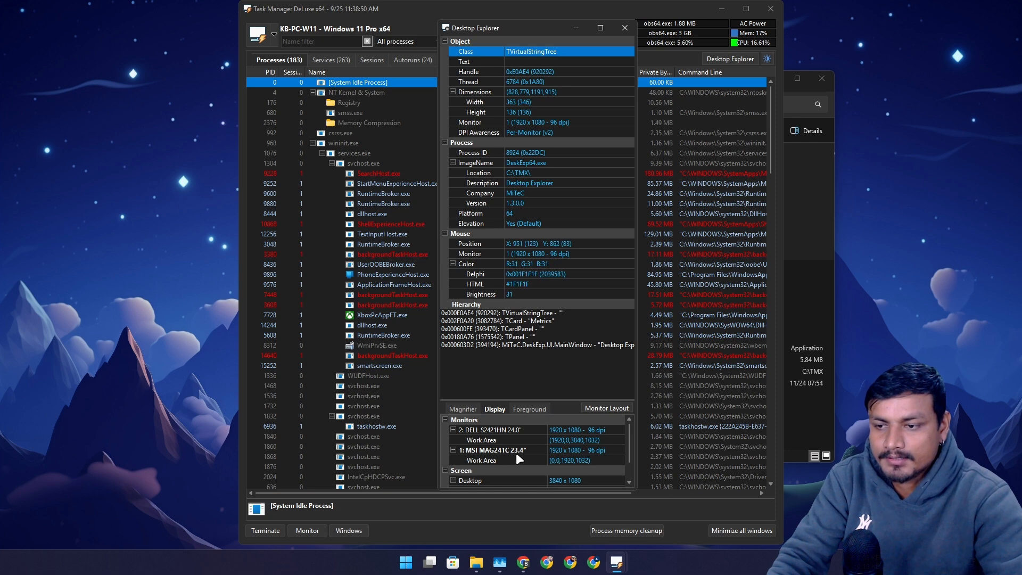
mouse_move(525, 469)
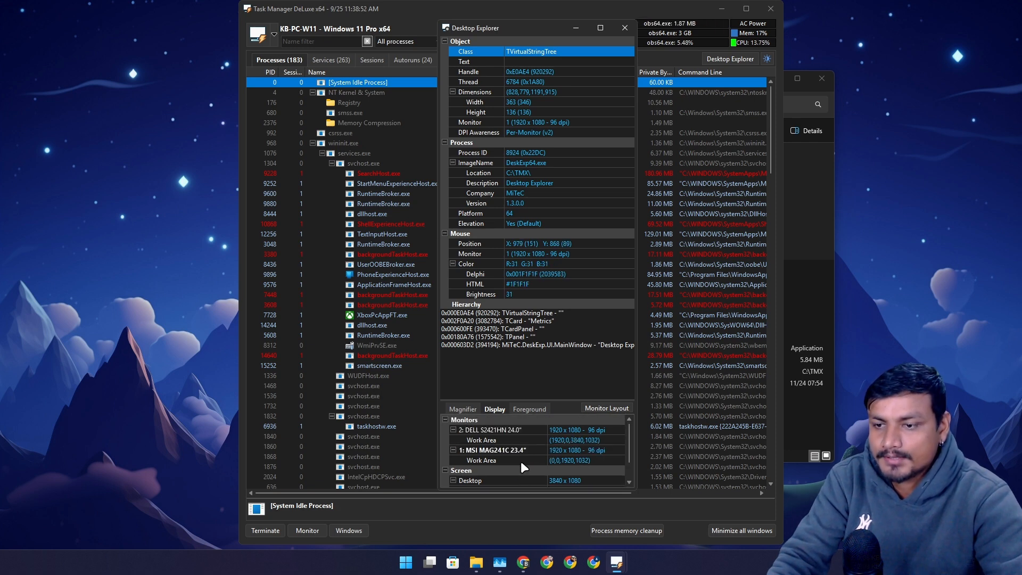
click(606, 408)
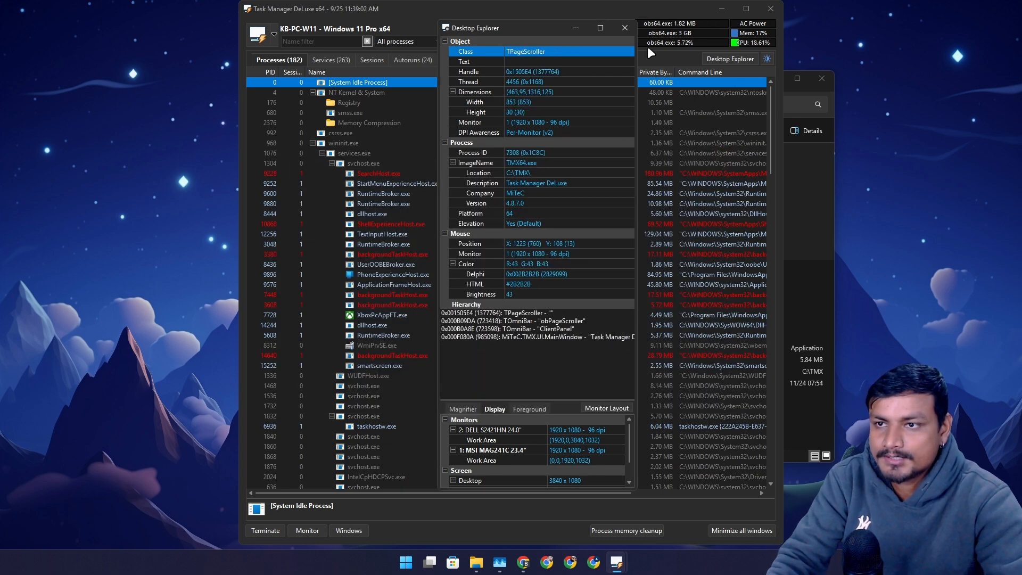
click(625, 27)
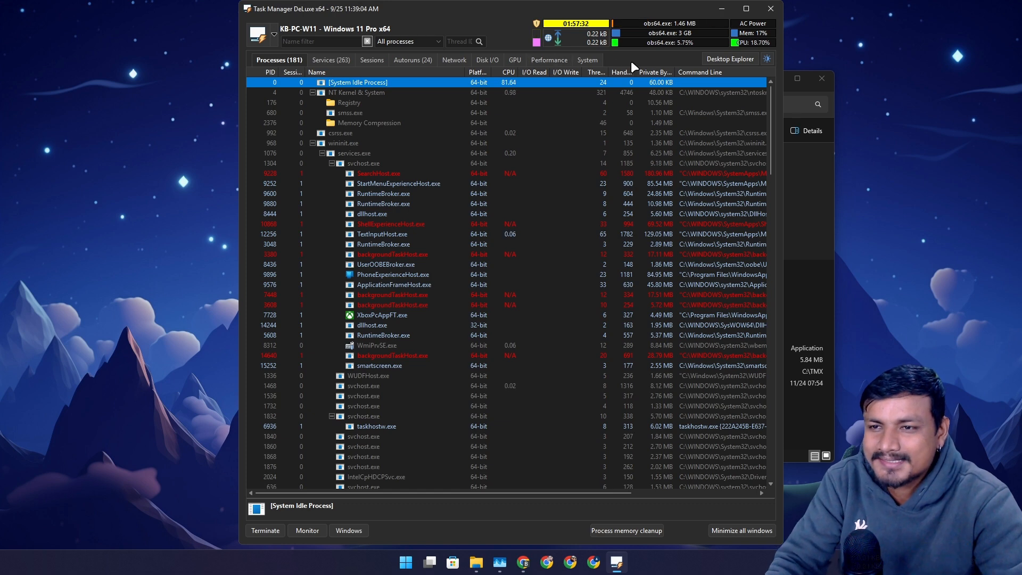
mouse_move(543, 263)
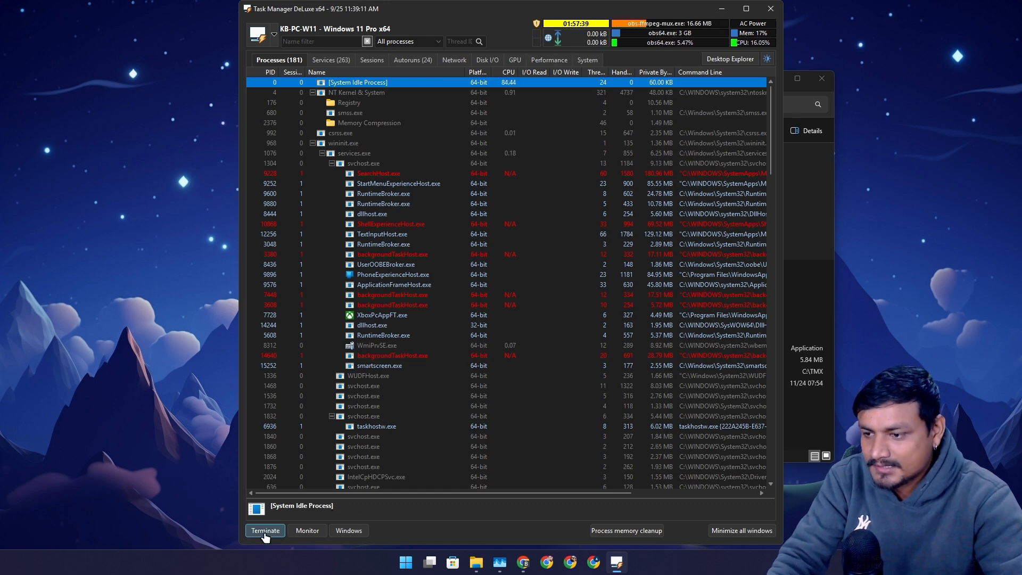
click(354, 153)
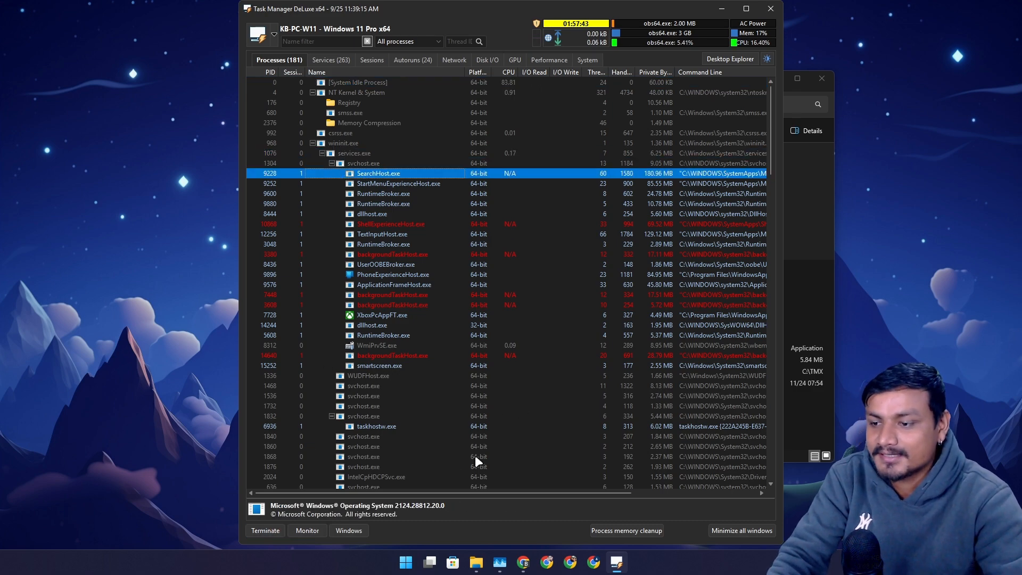
click(626, 531)
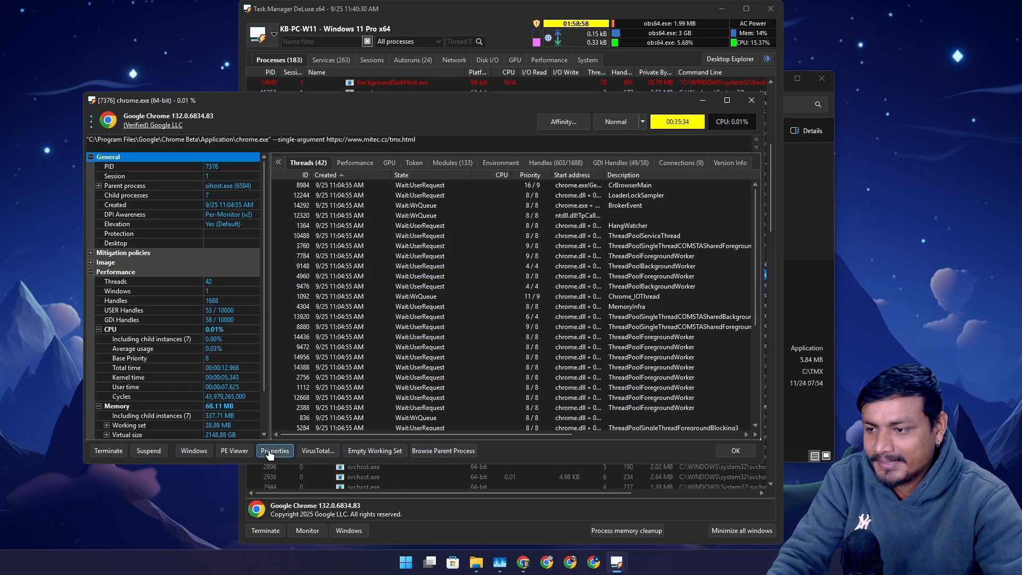
mouse_move(750, 113)
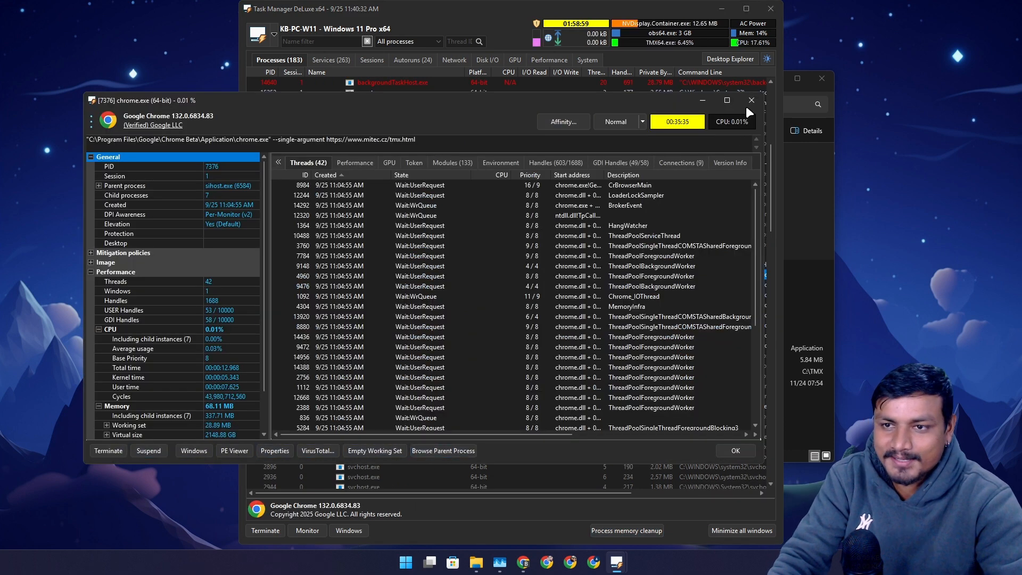
click(735, 451)
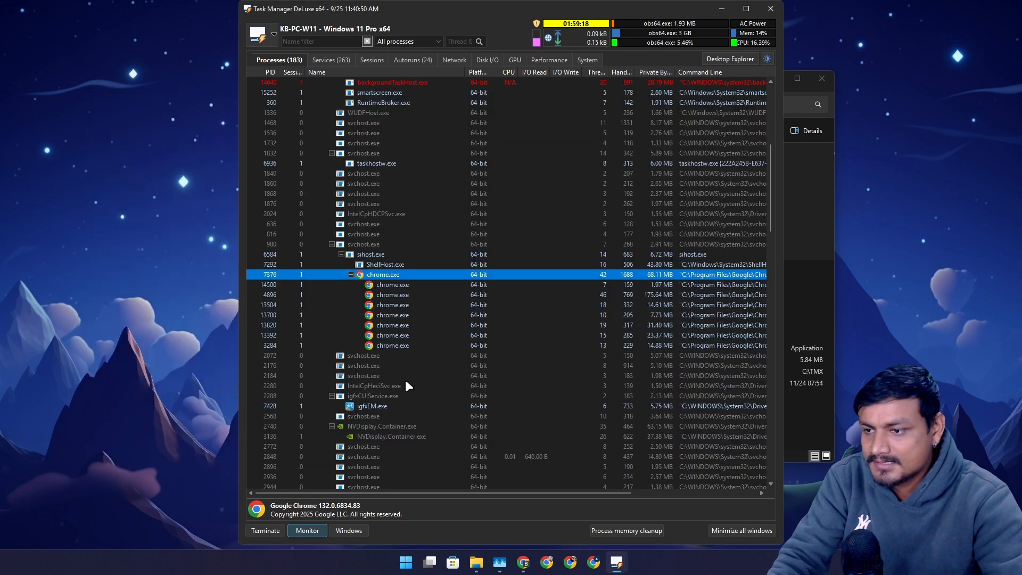
Select ShellExperienceHost.exe and filter the process list to non-system processes only
click(373, 395)
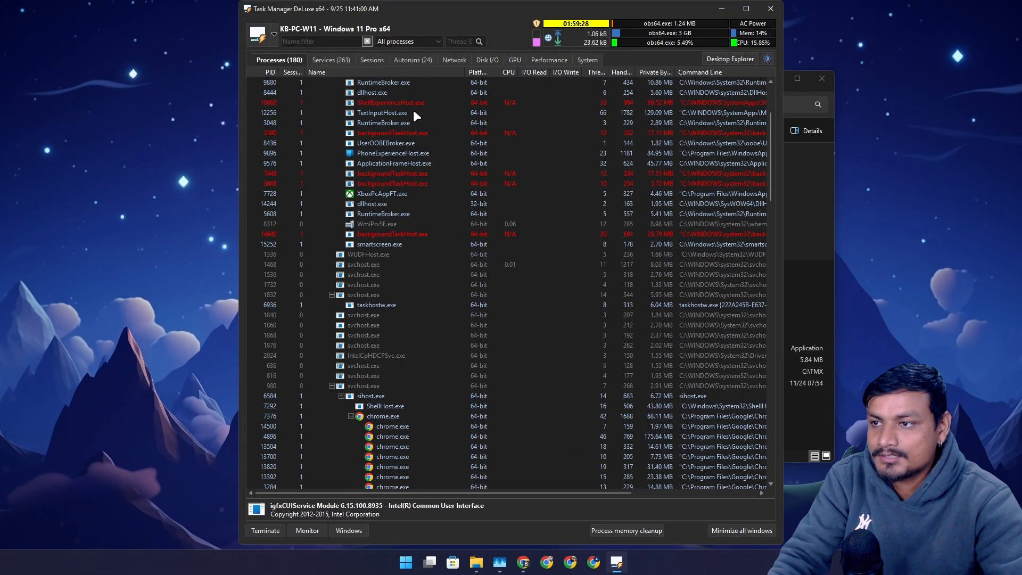
click(391, 102)
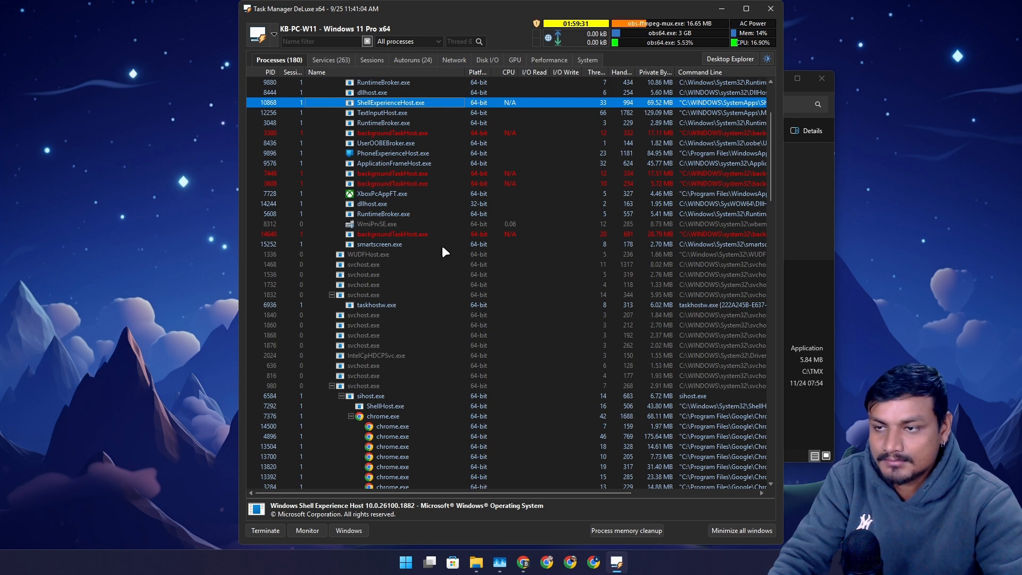
click(433, 41)
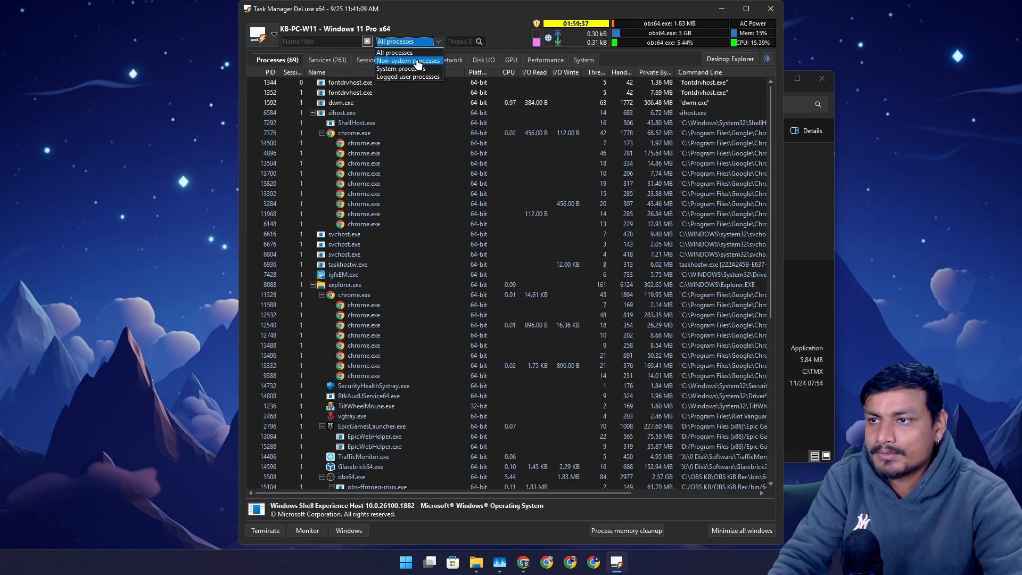
click(409, 60)
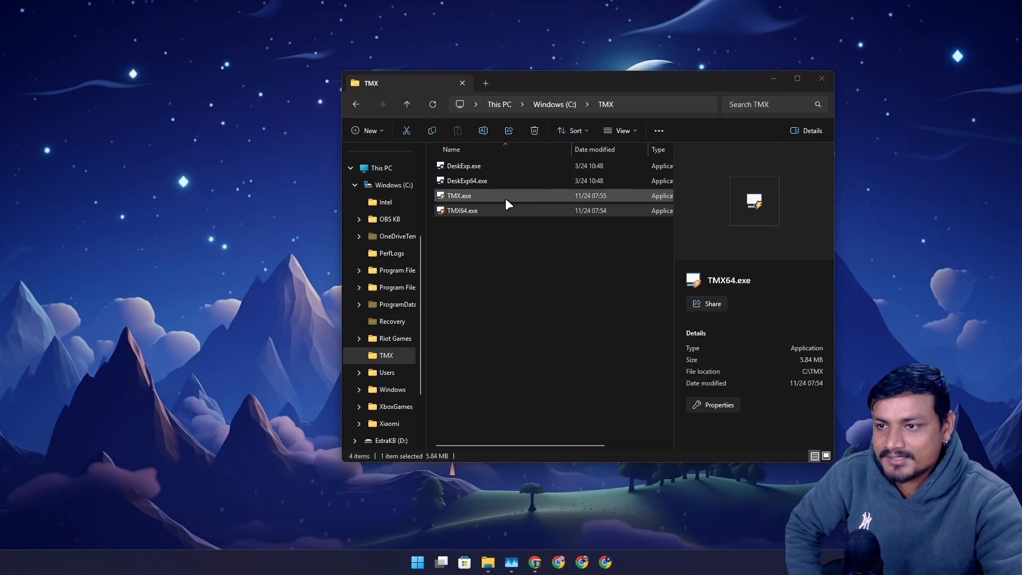
Bring up the context actions for TMX64.exe in C:\TMX to run it as administrator
right_click(462, 210)
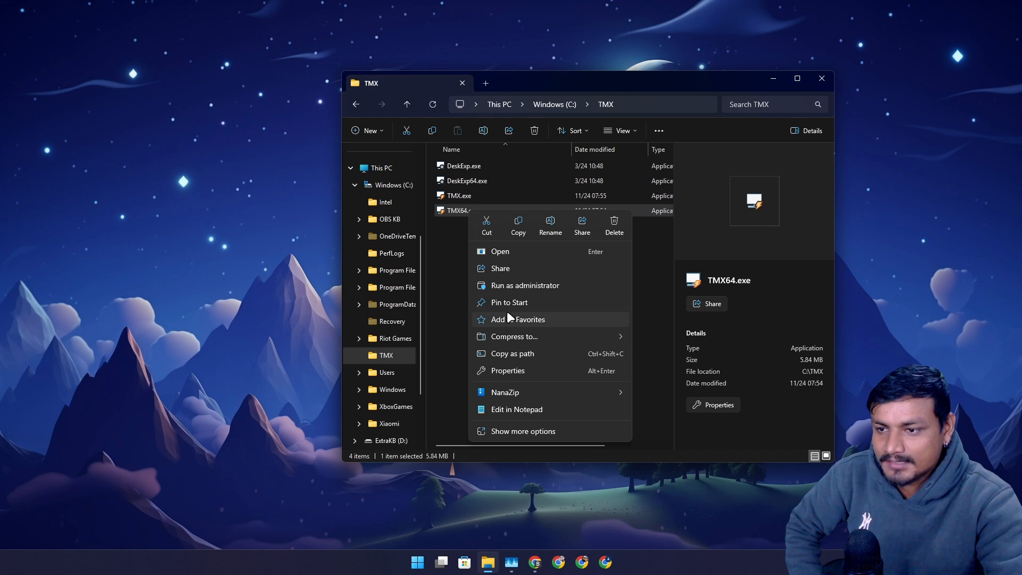
mouse_move(549, 431)
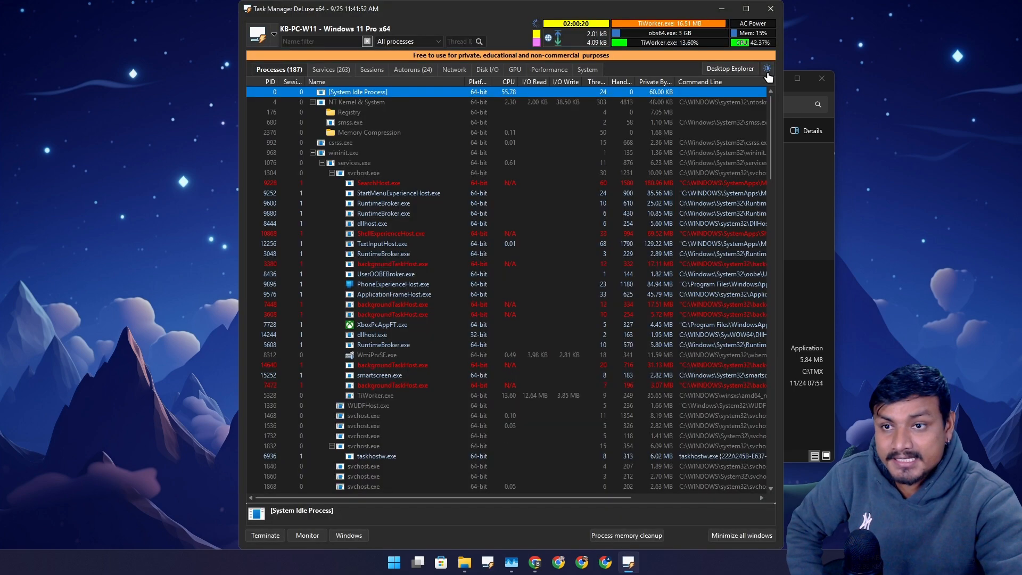
In Preferences, enable 'Make settings and layout persistent' and check Dark mode under Visual
click(767, 69)
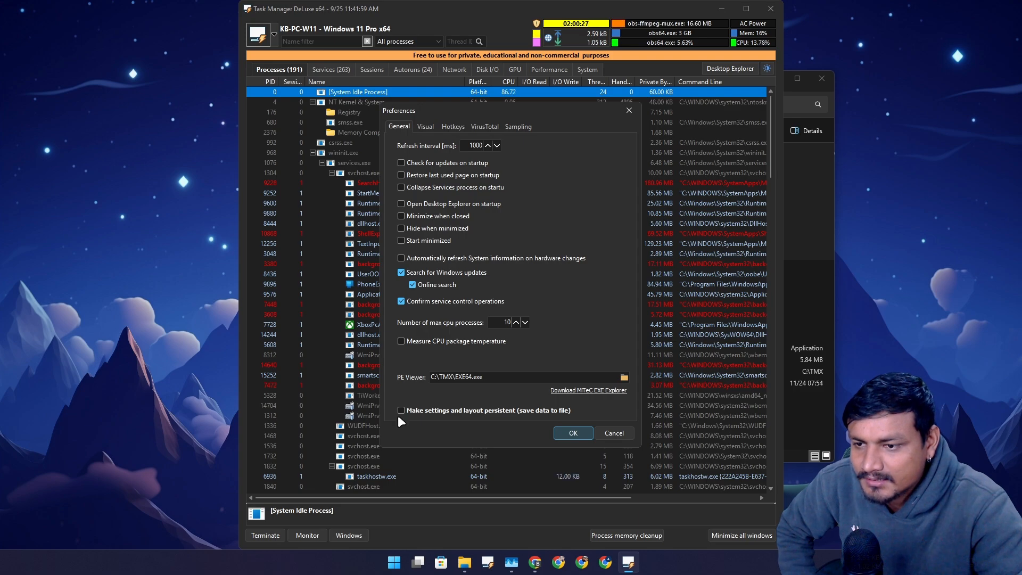
click(401, 411)
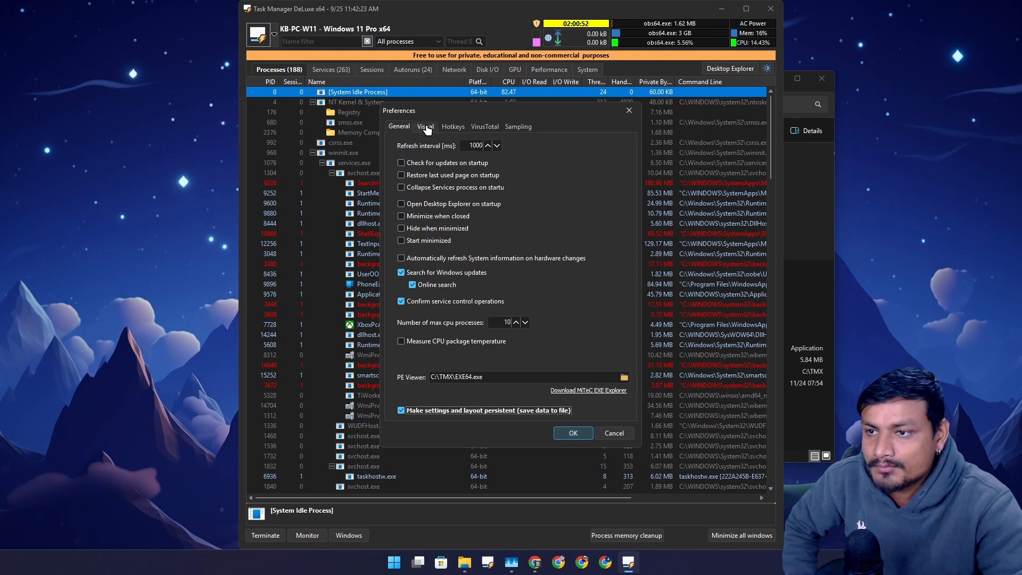
click(426, 126)
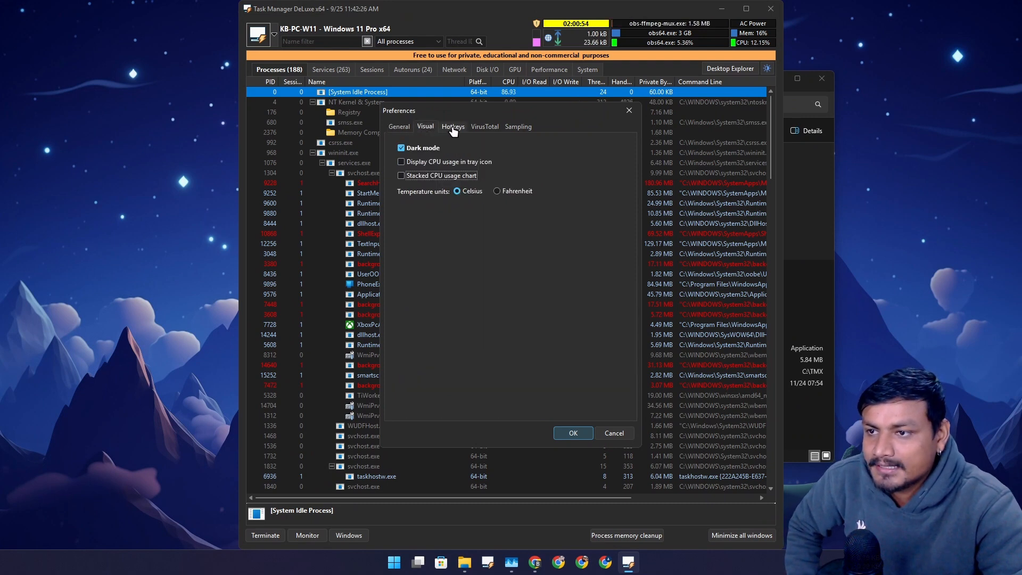
mouse_move(464, 203)
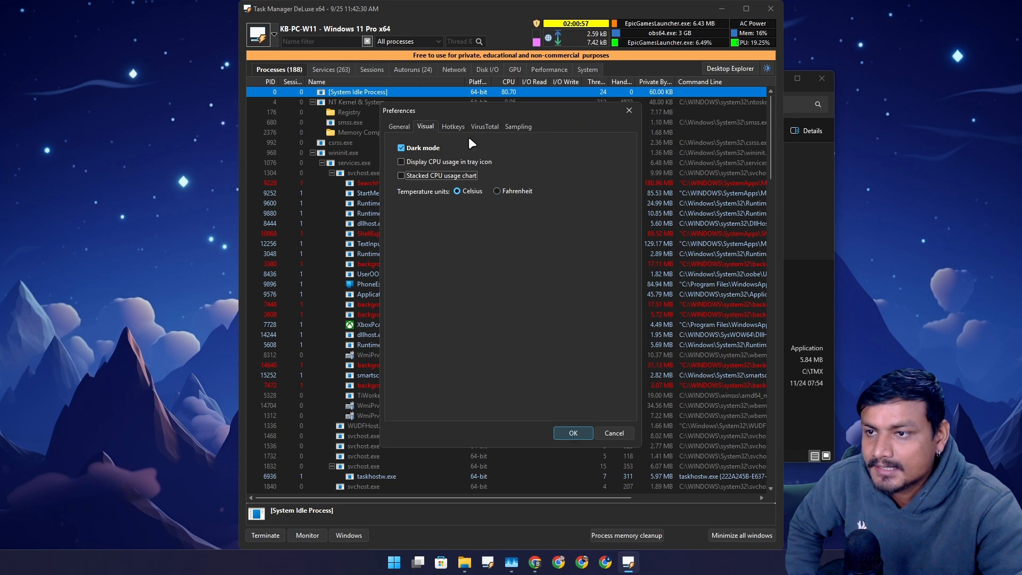
Review the Hotkeys, VirusTotal and Sampling preference pages
click(453, 126)
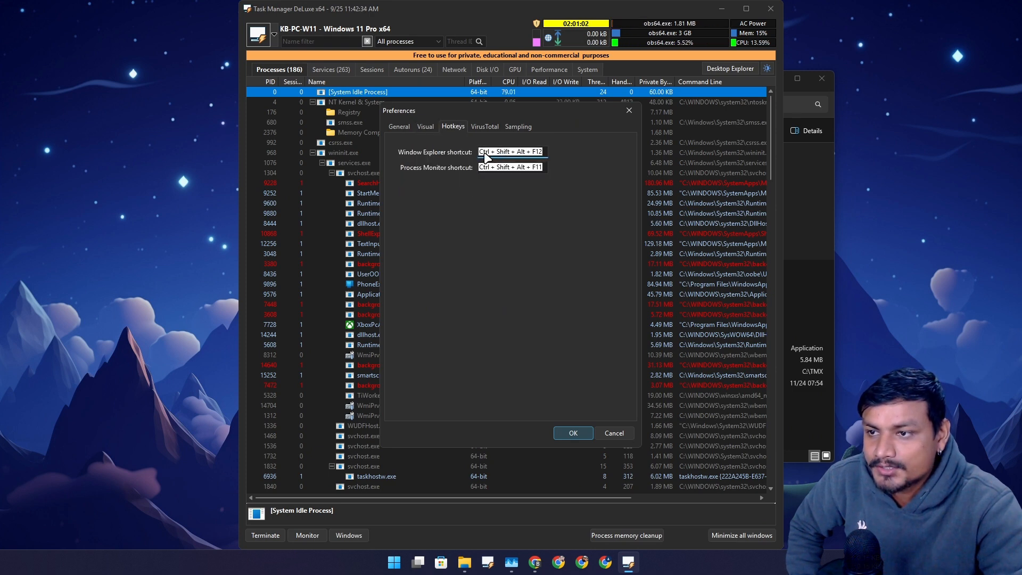
click(485, 126)
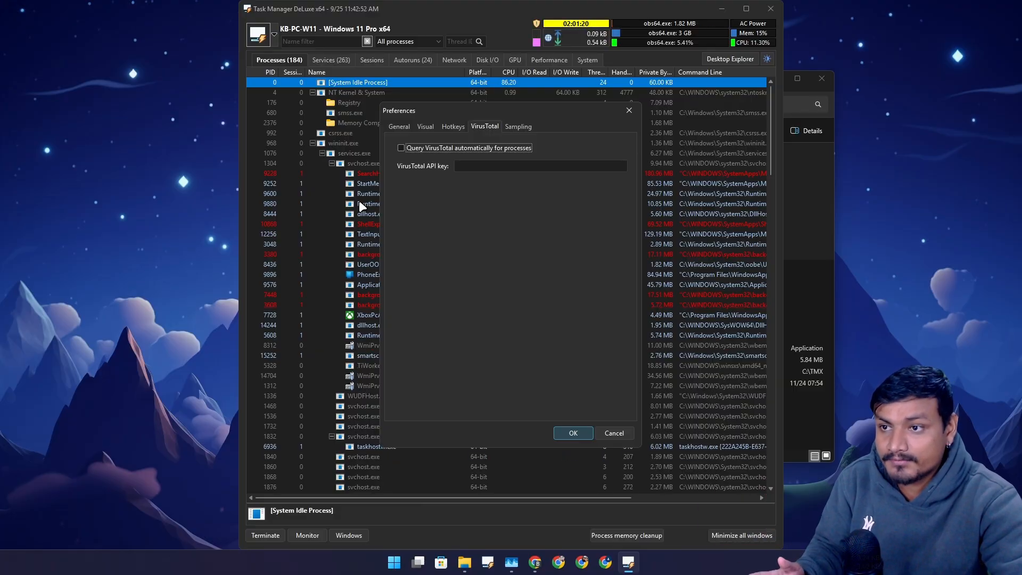
click(518, 126)
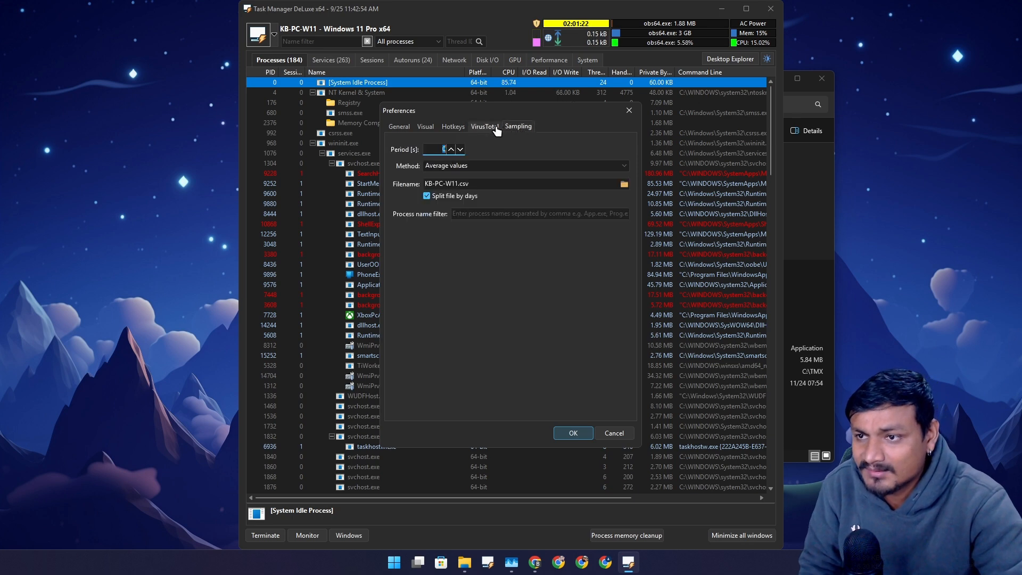
click(485, 125)
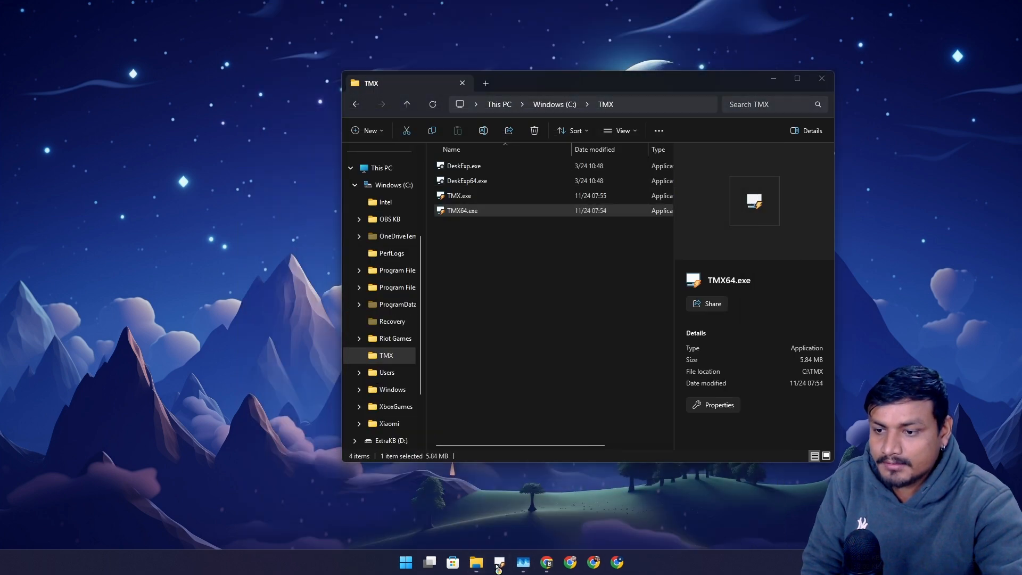
double_click(462, 210)
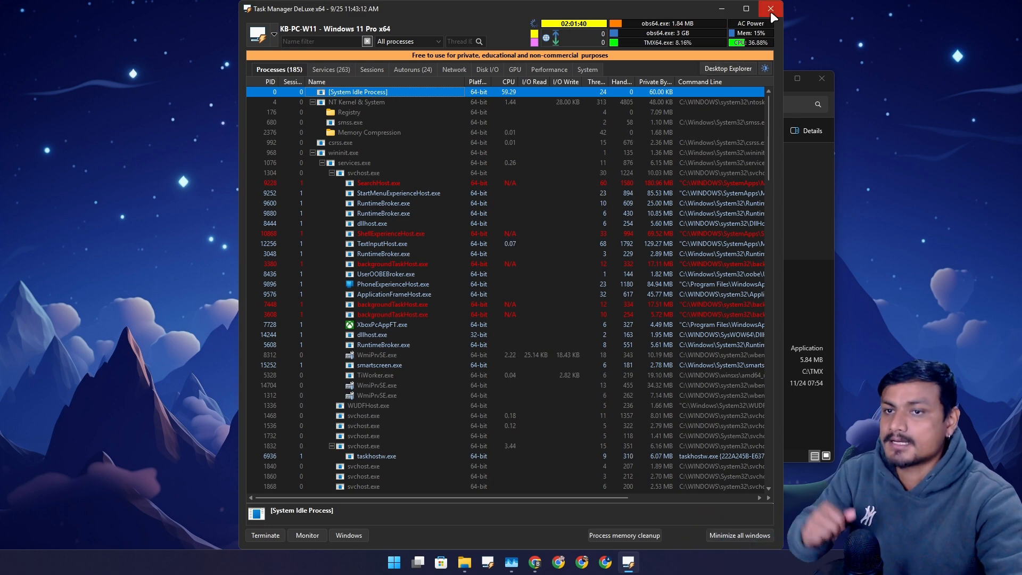
click(768, 9)
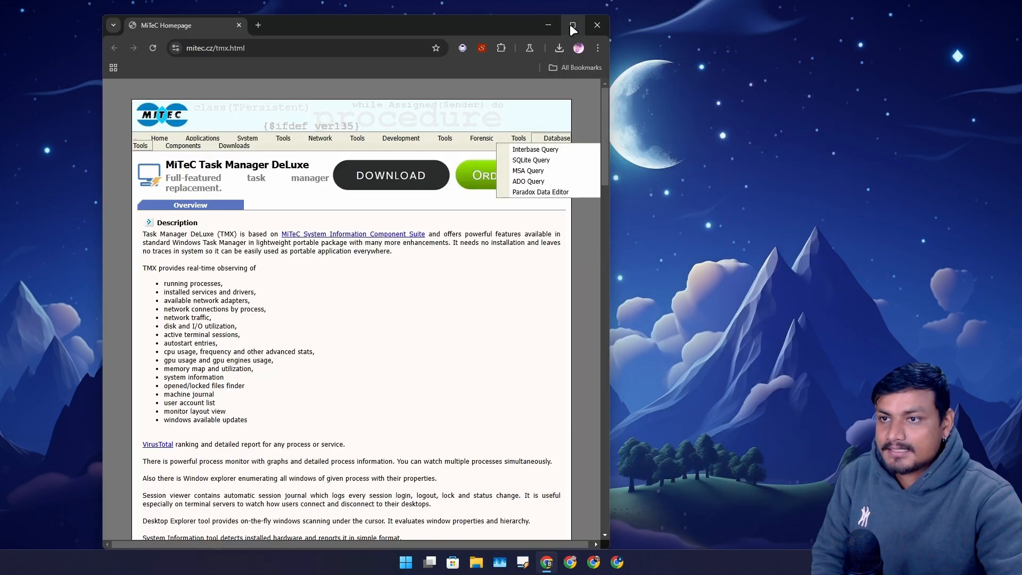
Maximize Chrome on mitec.cz/tmx.html and scroll toward the license terms and version history
click(573, 26)
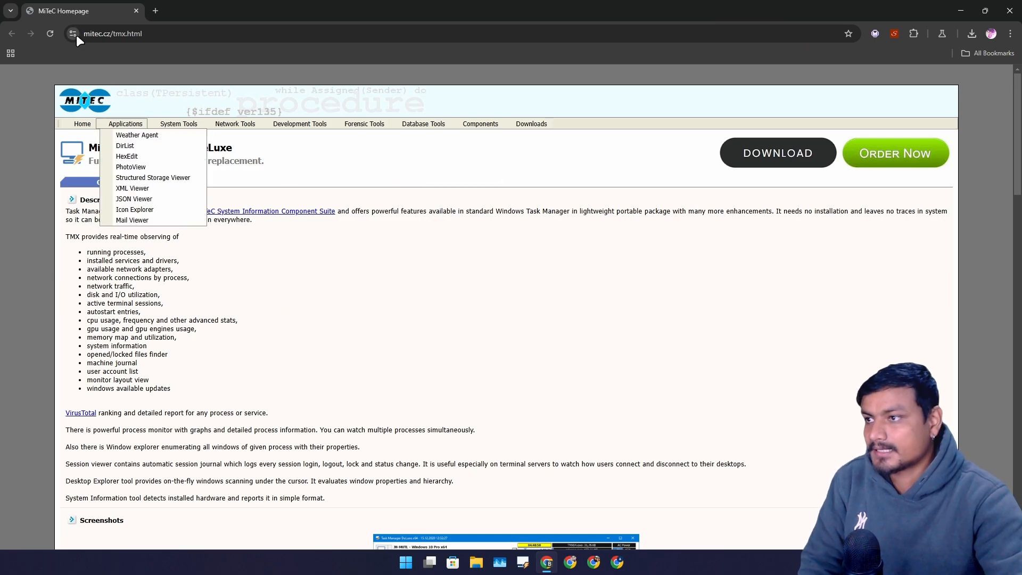
click(235, 123)
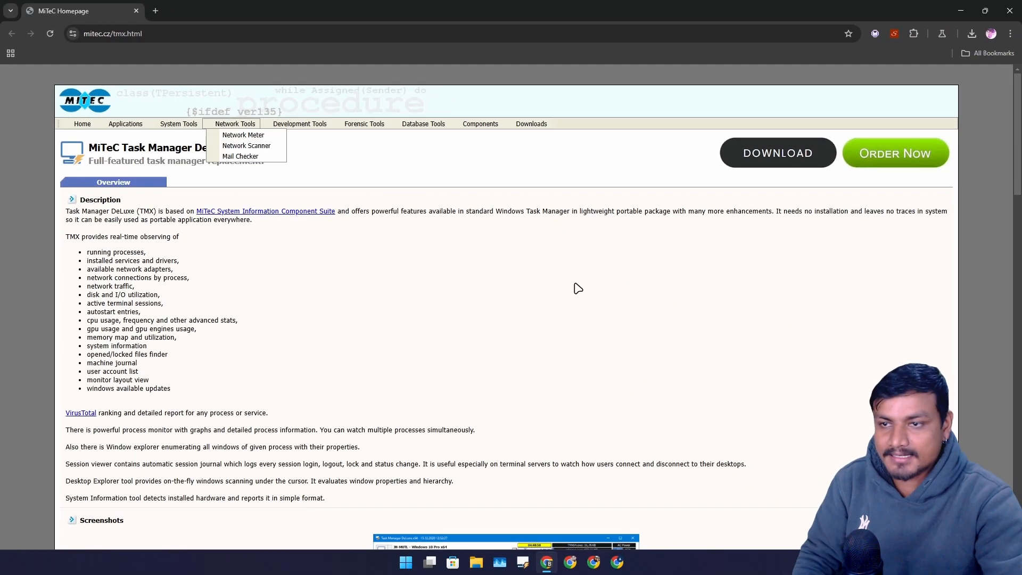
scroll(down, 3)
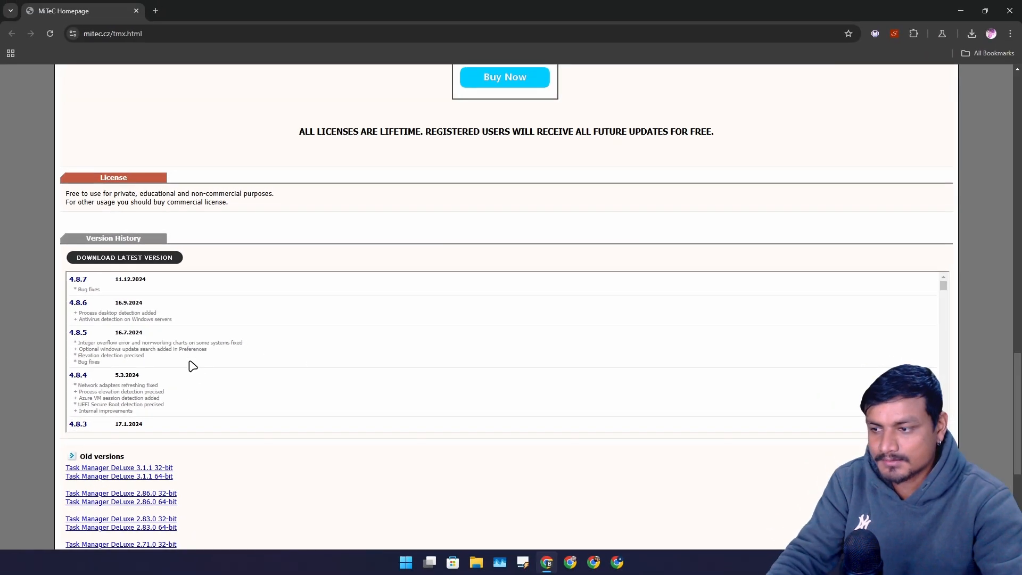
mouse_move(335, 414)
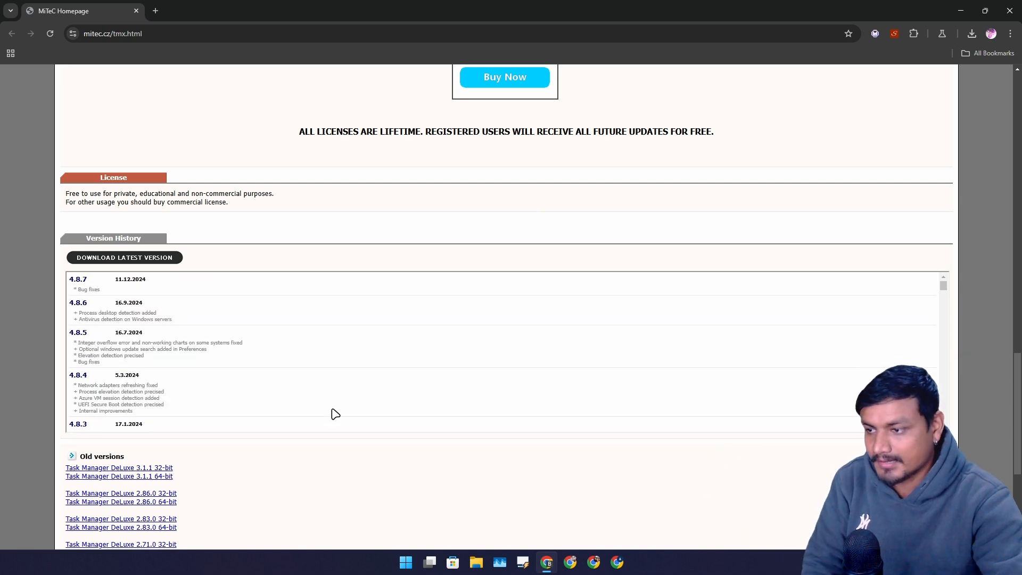
Scroll through Version History, old version downloads, the 30 EUR pricing and the screenshots gallery
scroll(down, 3)
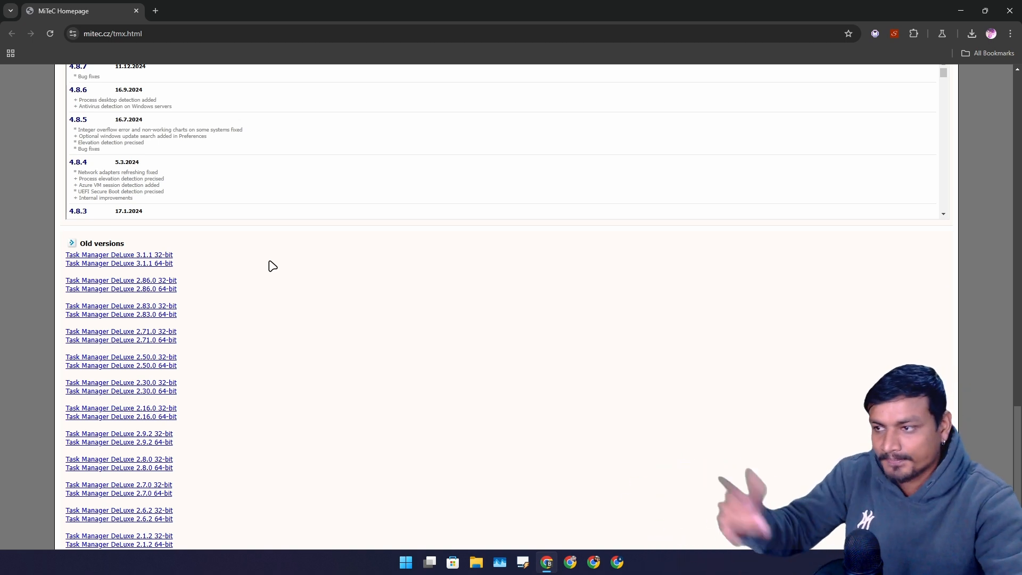
scroll(down, 3)
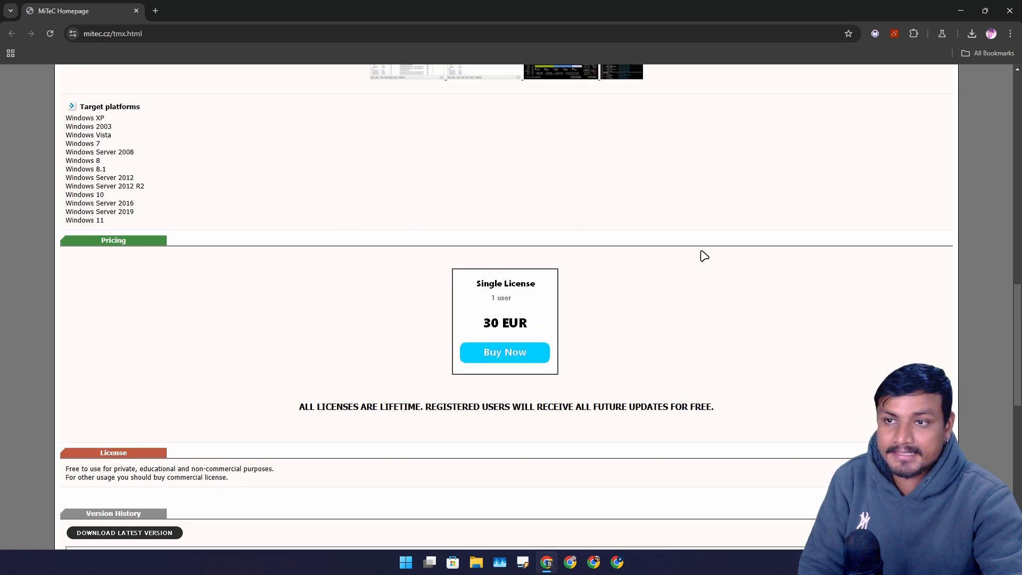
scroll(down, 3)
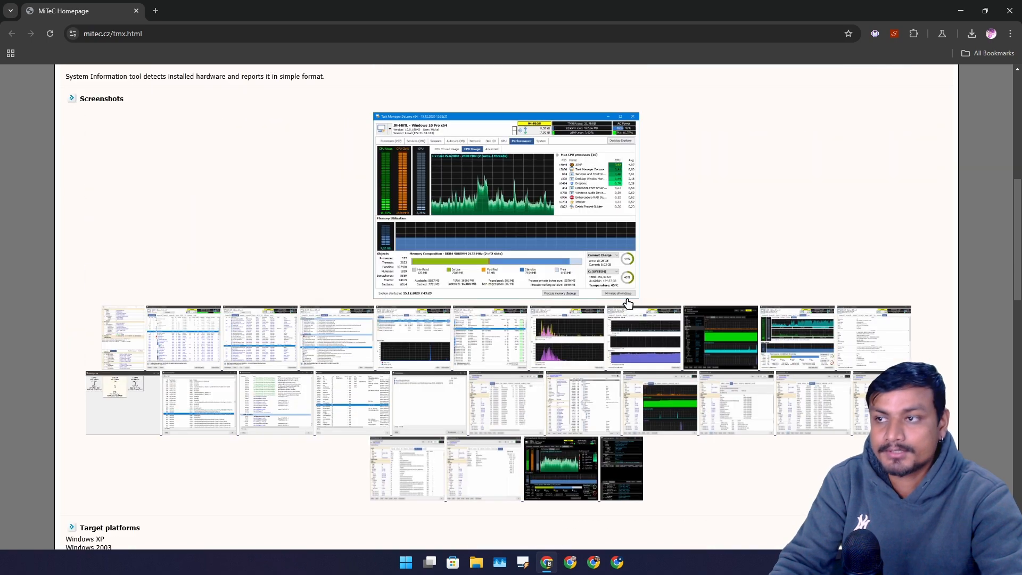
Scroll to the License section stating free private use and commercial license for other usage
scroll(down, 3)
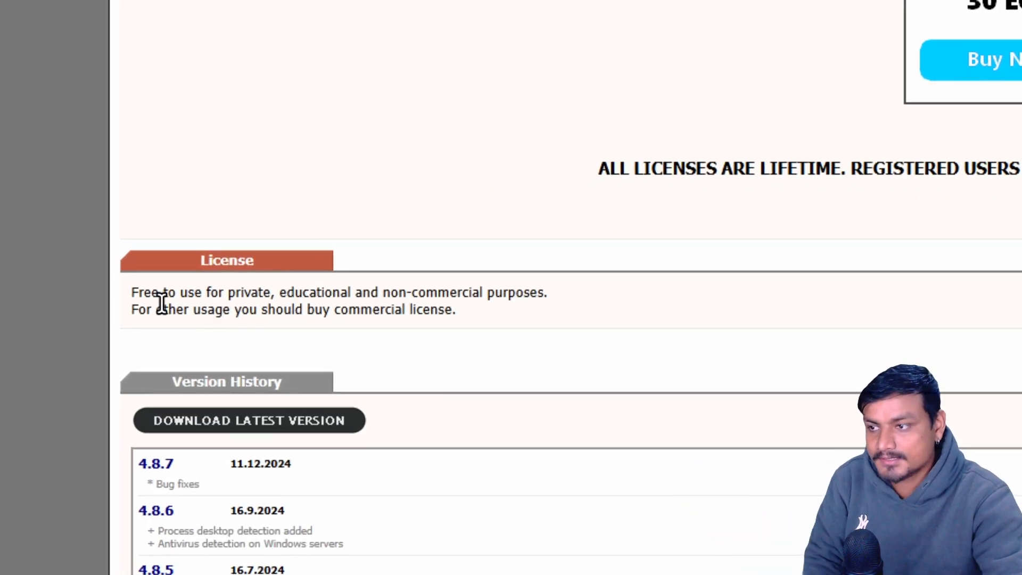
mouse_move(411, 311)
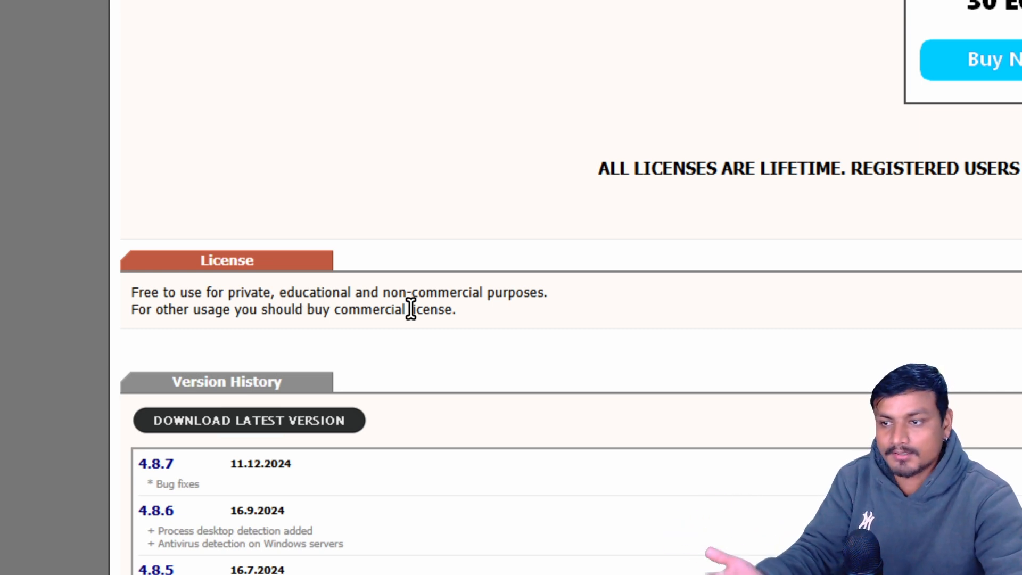
mouse_move(462, 322)
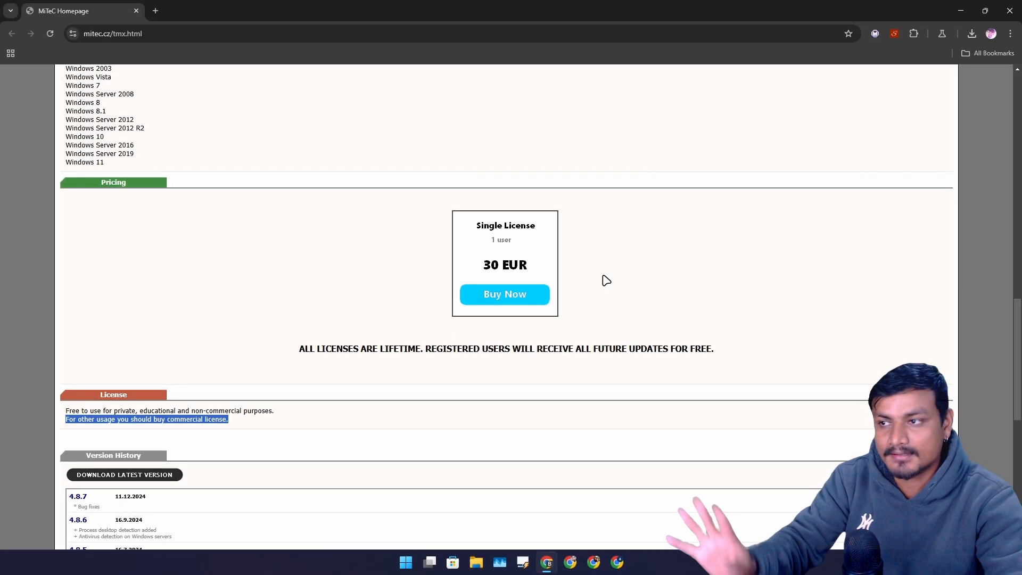
mouse_move(639, 343)
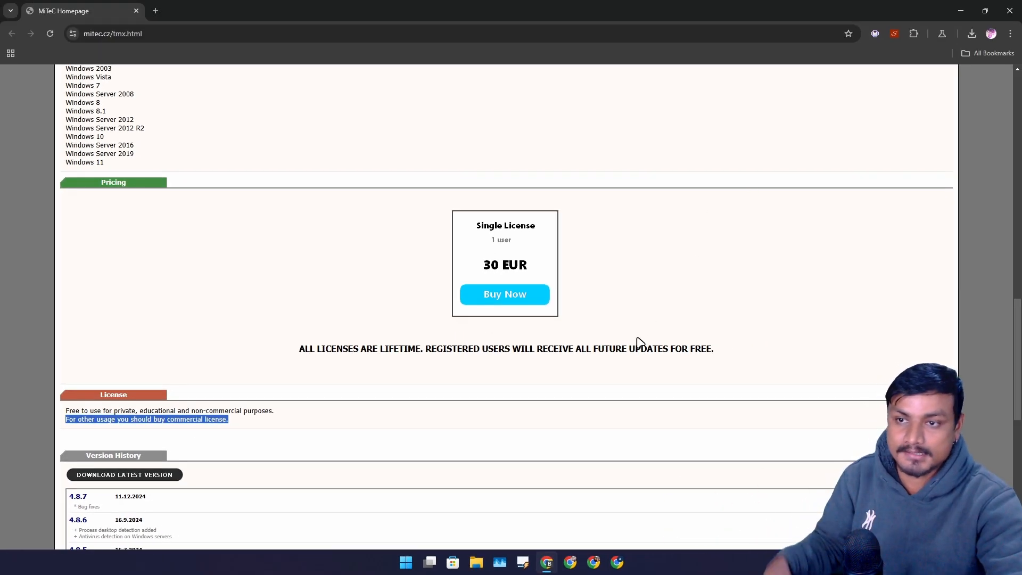